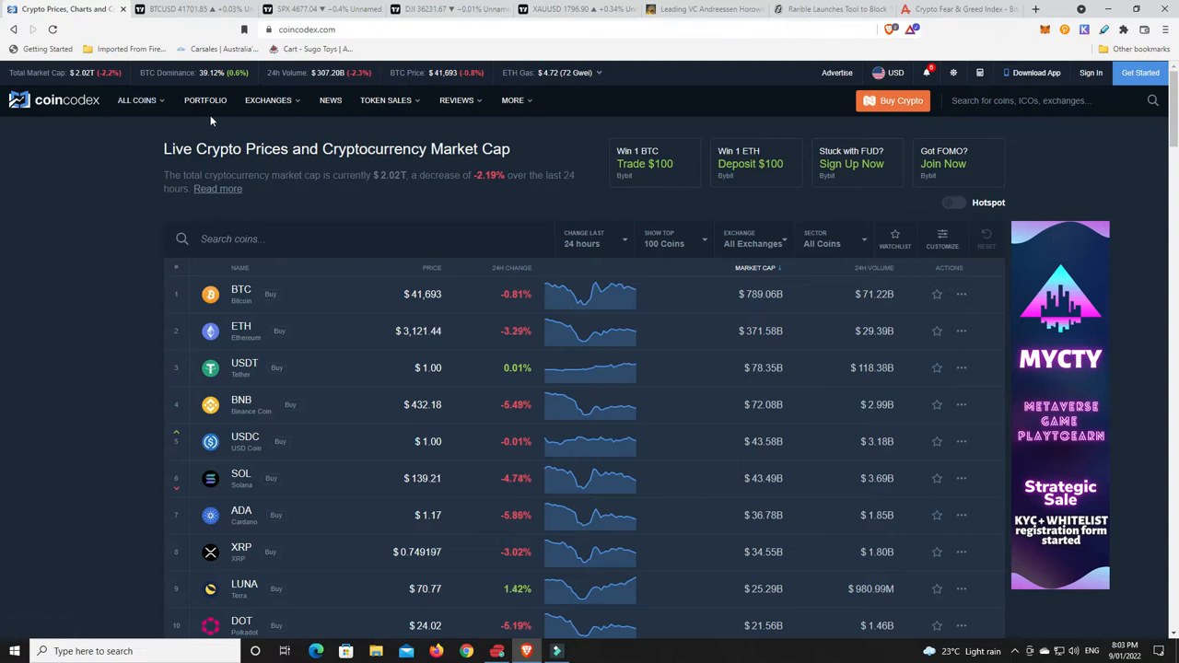
pyautogui.moveTo(269, 99)
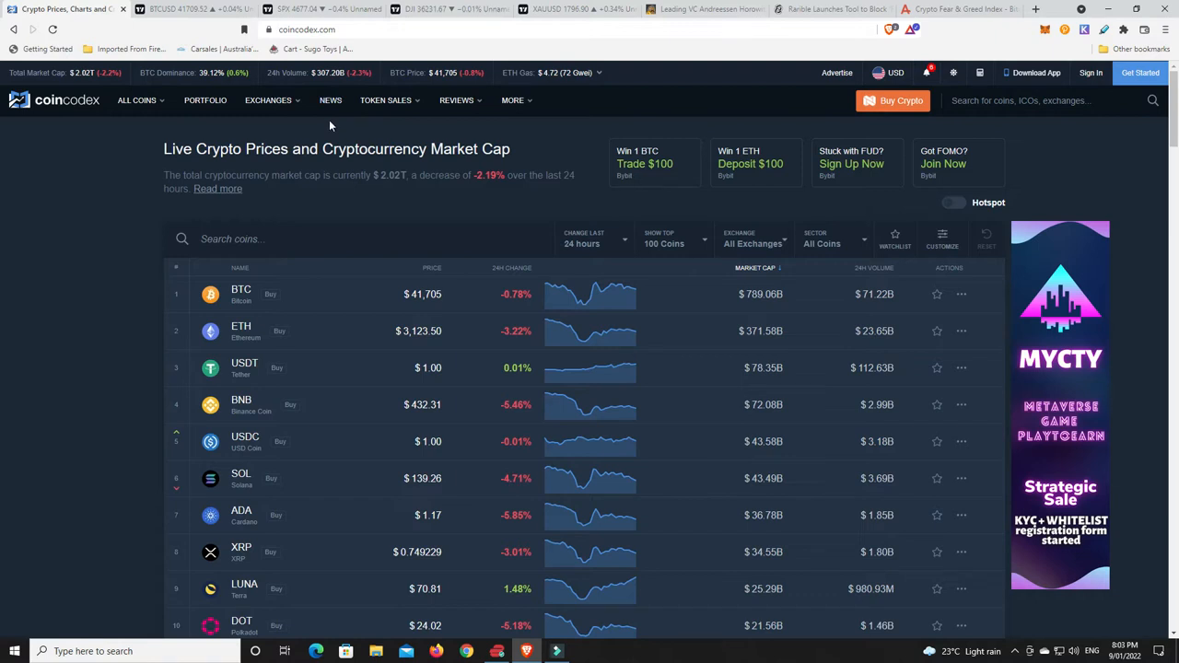
pyautogui.moveTo(370, 129)
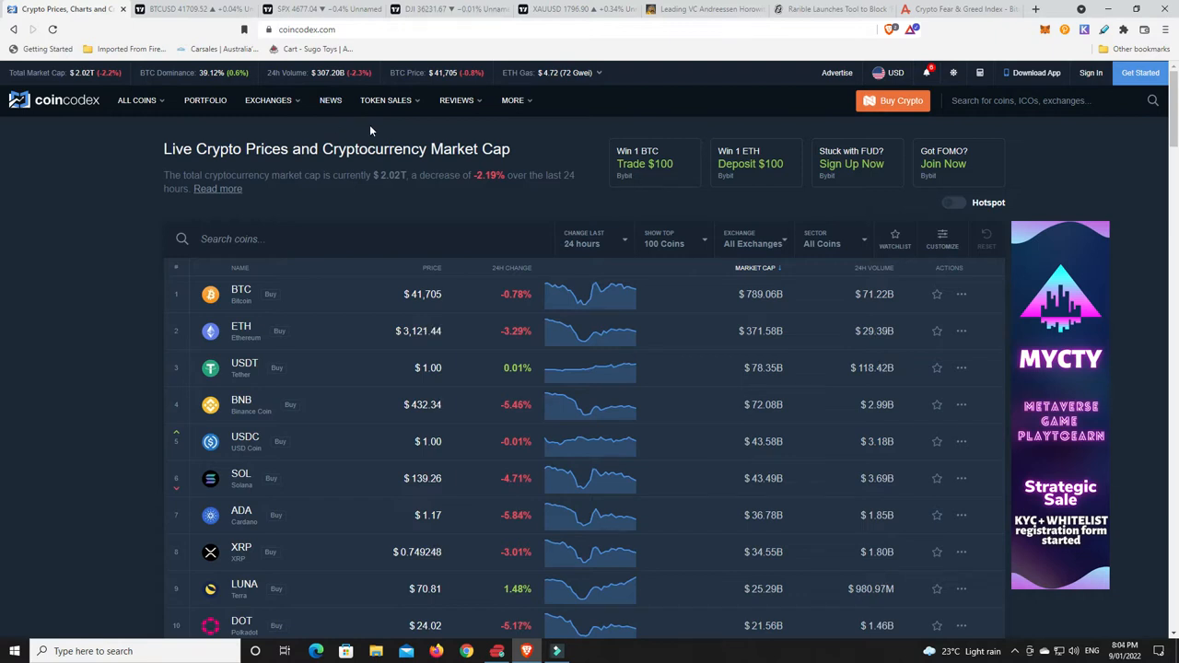
pyautogui.moveTo(449, 126)
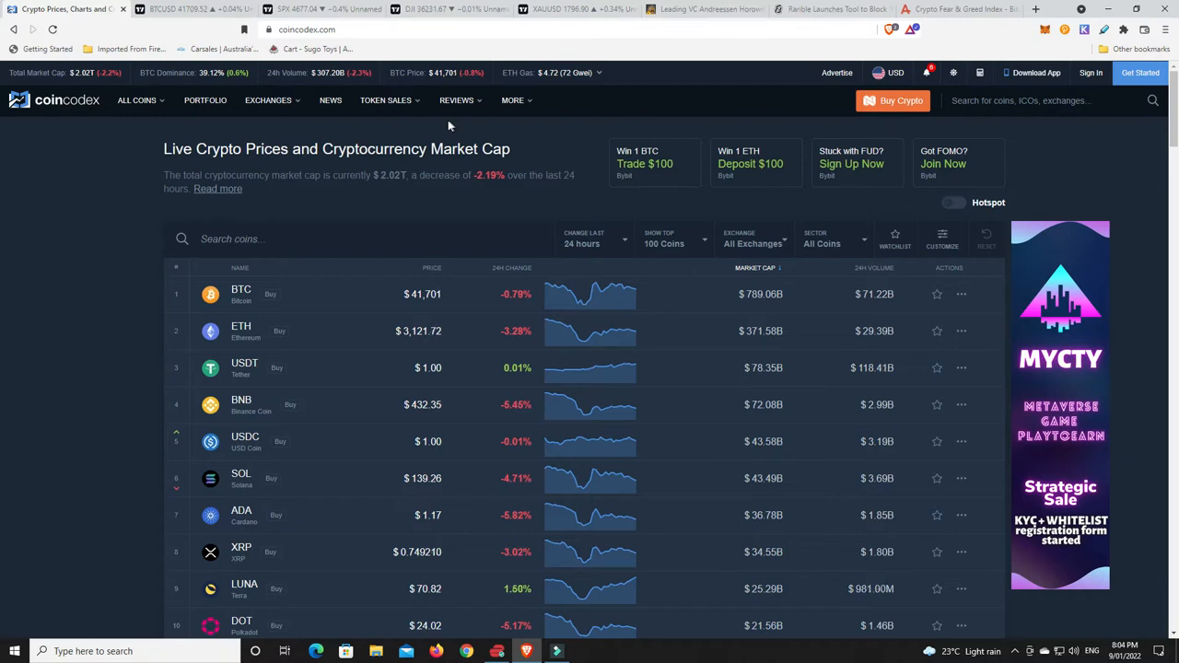
pyautogui.moveTo(560, 89)
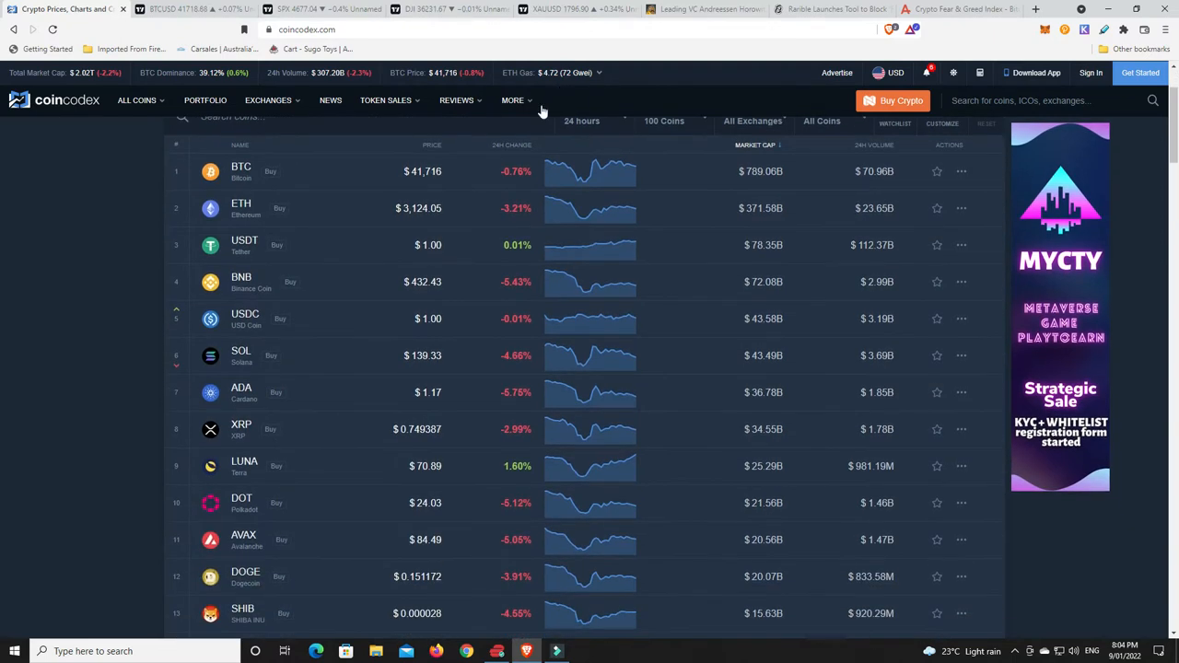
pyautogui.moveTo(516, 144)
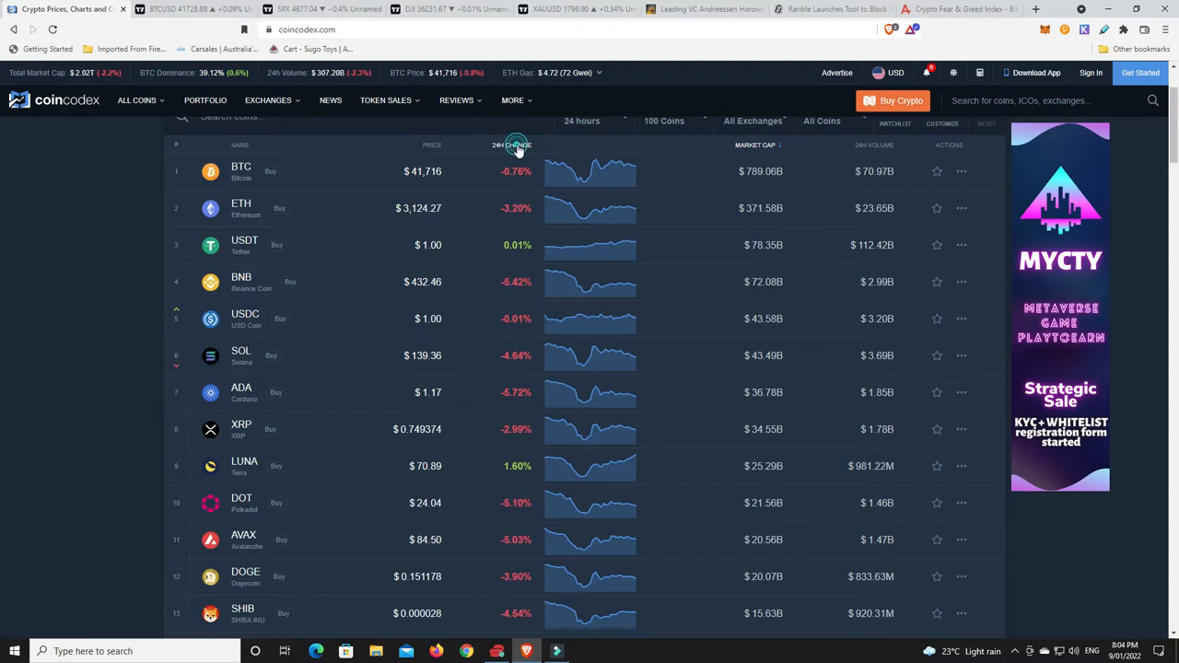
# - Sort the CoinCodex coin table by 24-hour change with biggest gainers, led by ICP, first
pyautogui.click(512, 144)
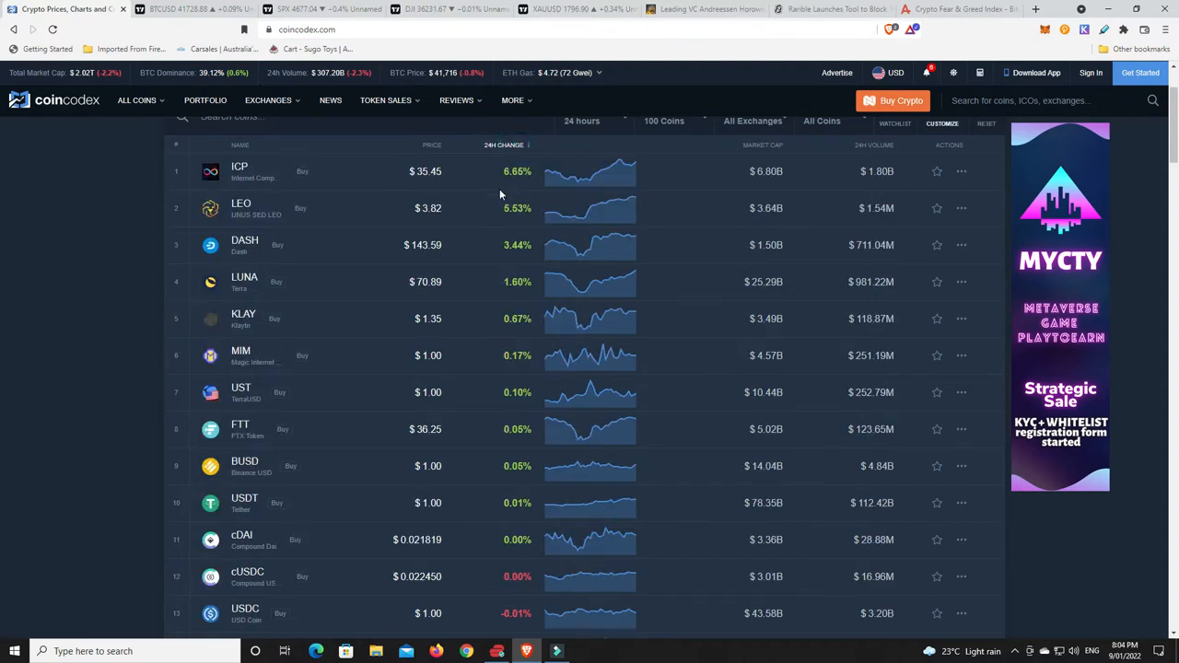
pyautogui.moveTo(579, 166)
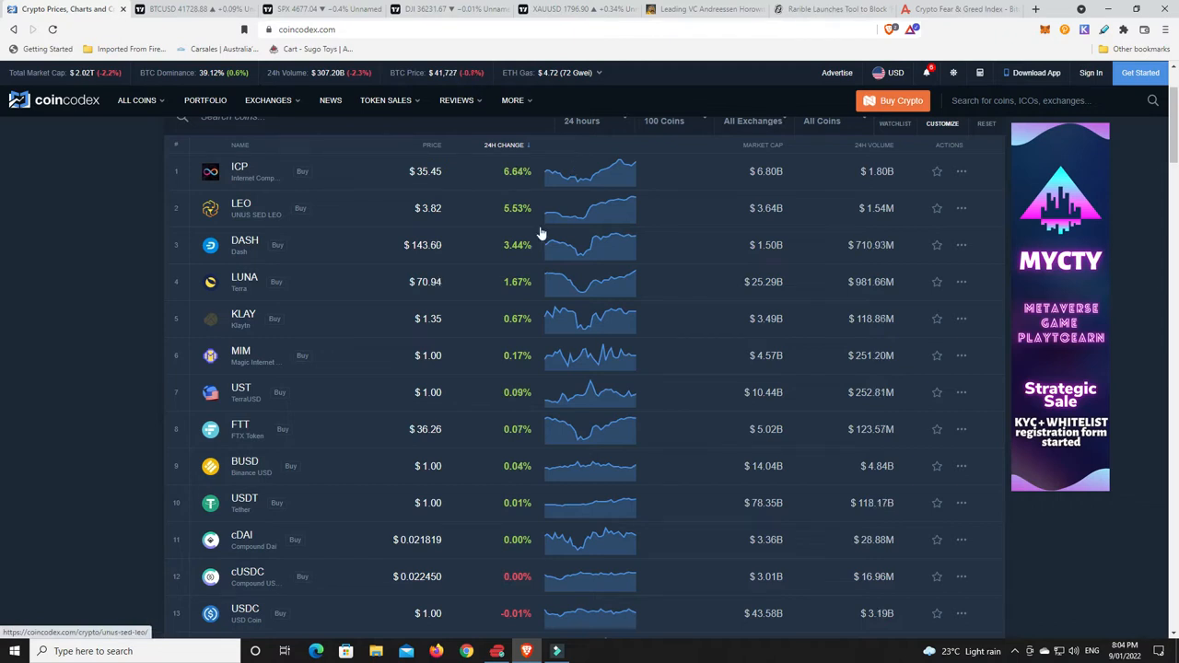
pyautogui.moveTo(514, 299)
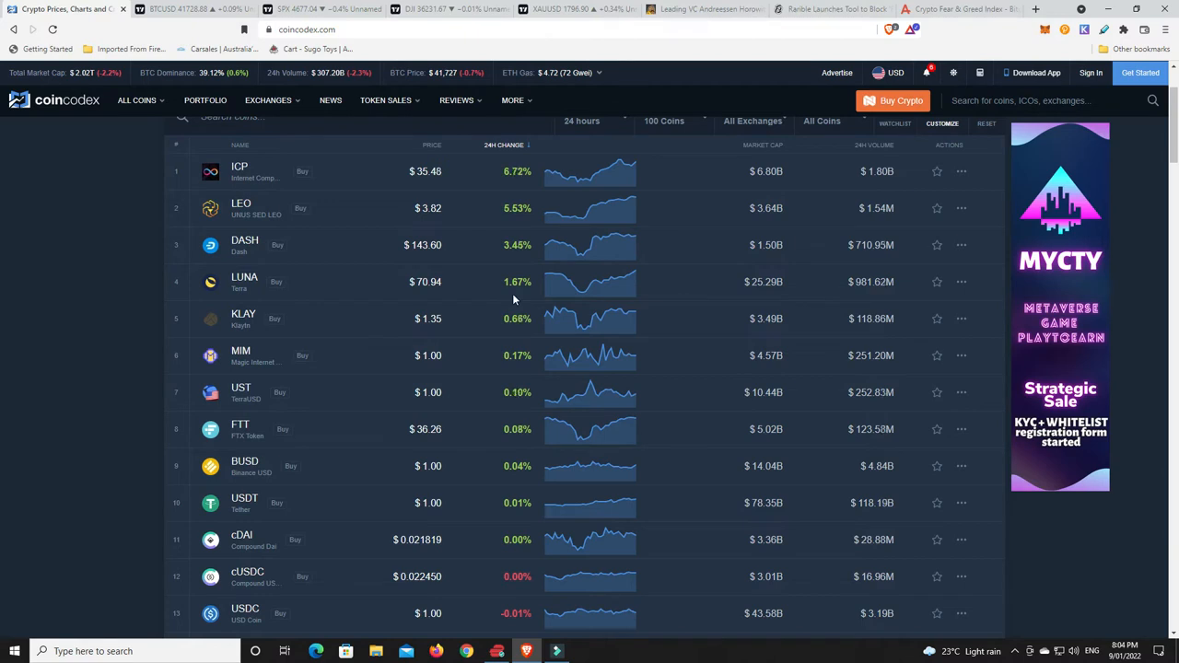
pyautogui.moveTo(518, 332)
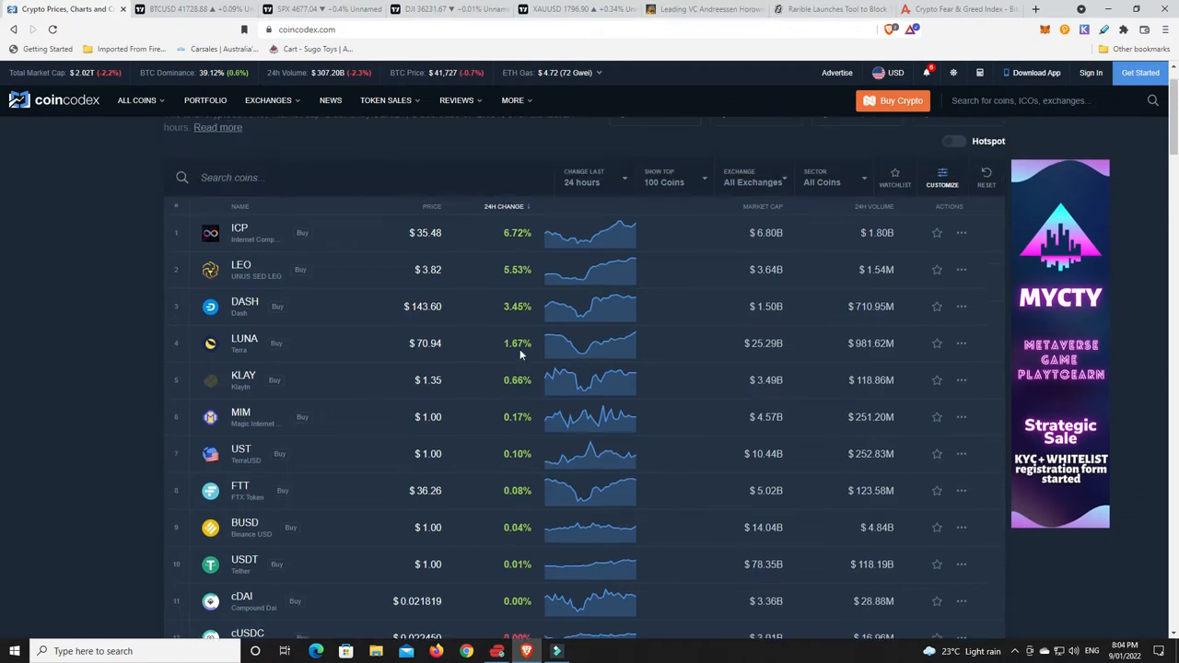
# - Reverse the 24-hour change sort so the biggest losers, led by FTM, come first
pyautogui.click(505, 206)
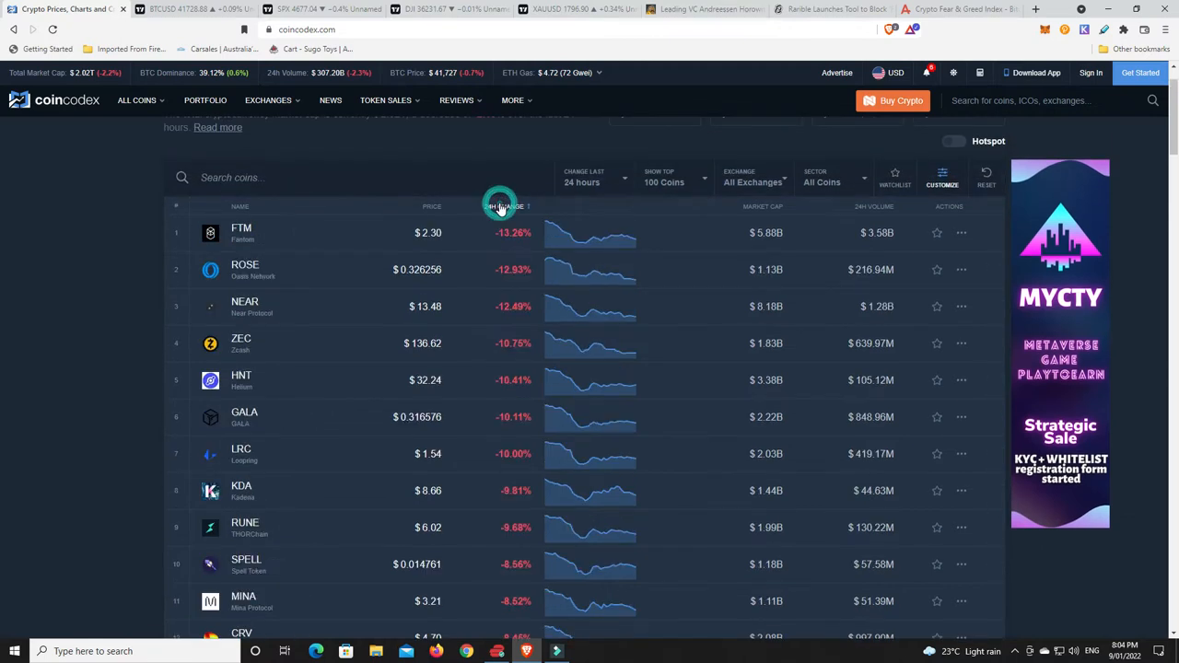
pyautogui.scroll(-3)
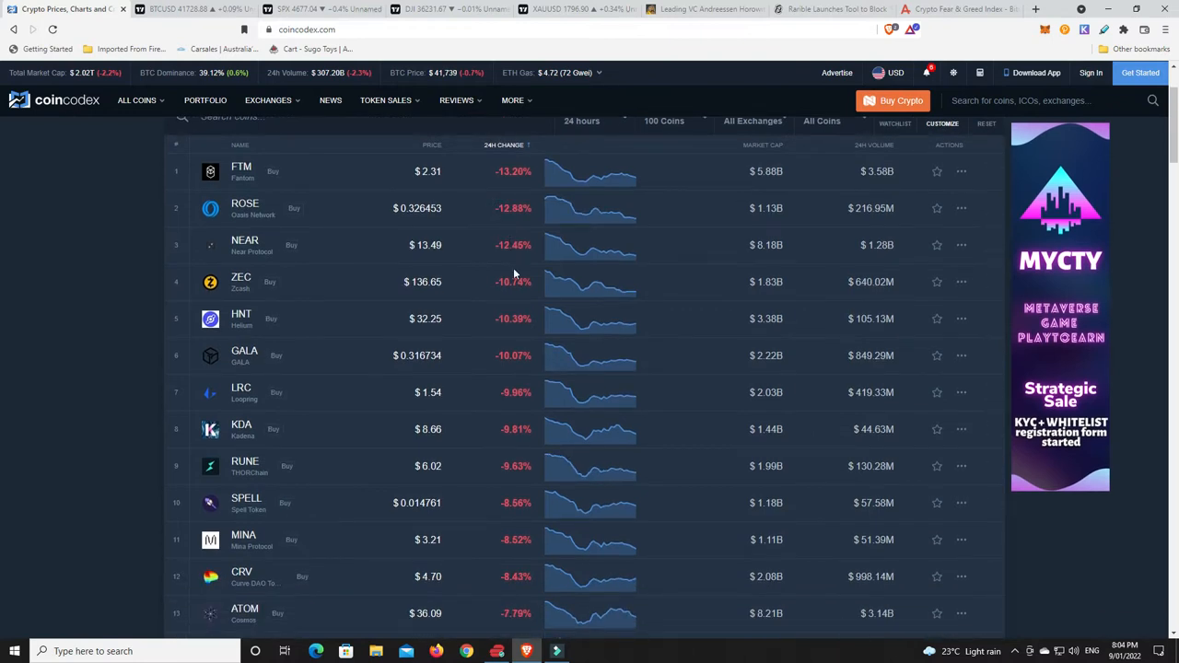
pyautogui.moveTo(514, 379)
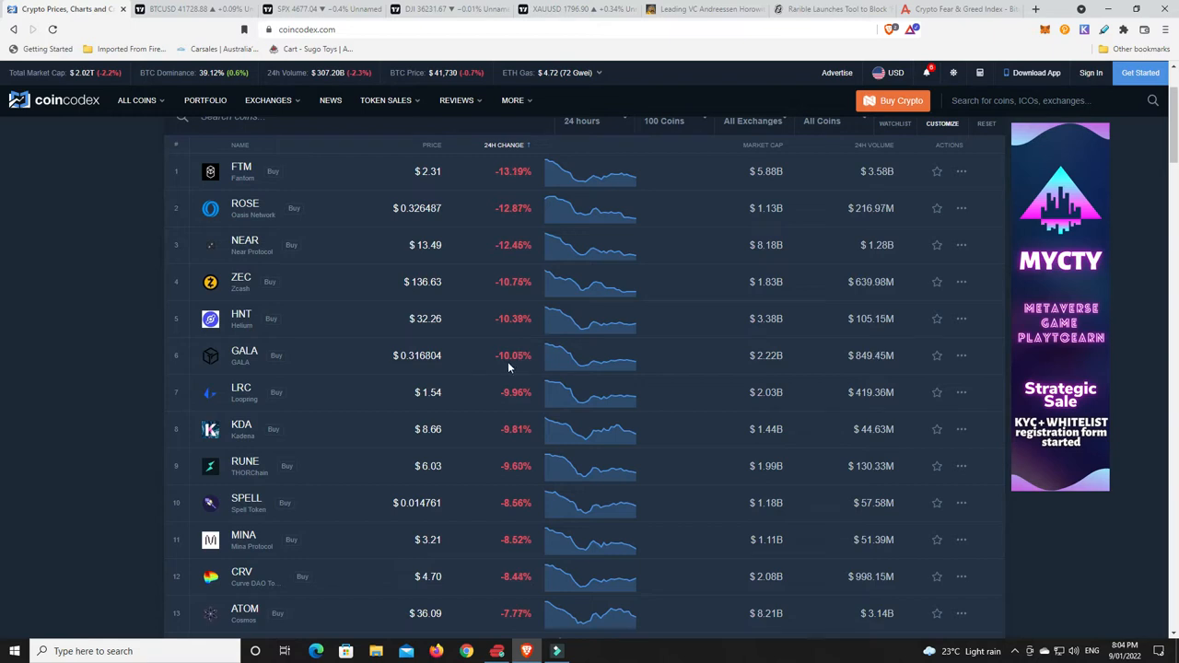
pyautogui.moveTo(479, 431)
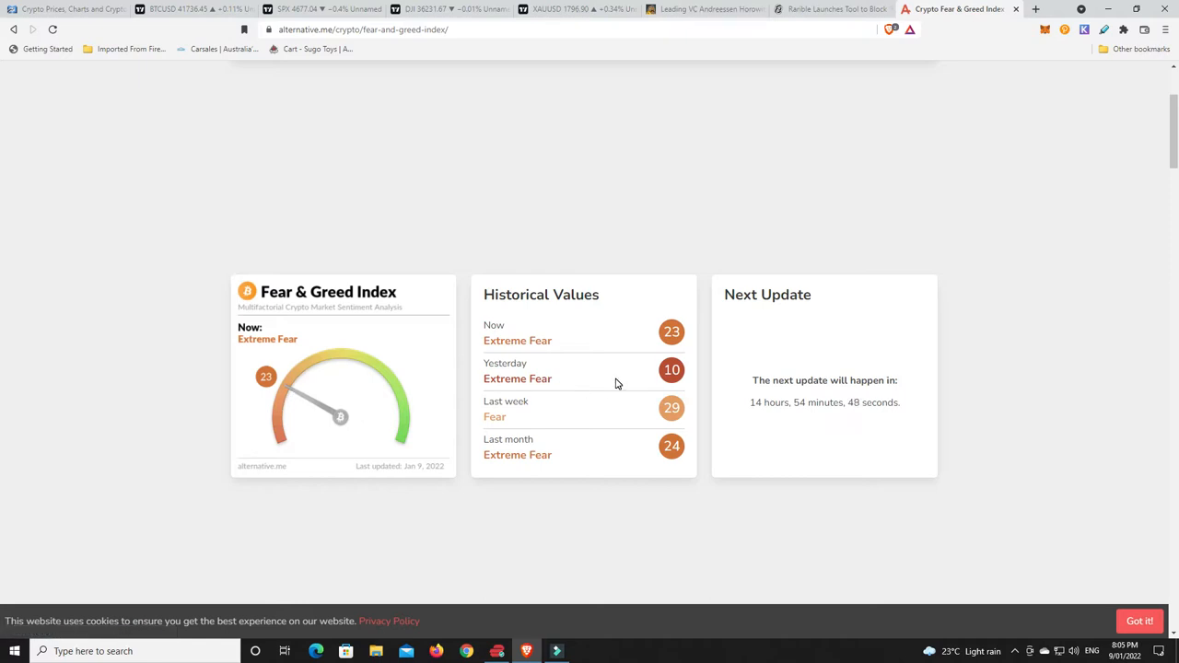
pyautogui.moveTo(249, 383)
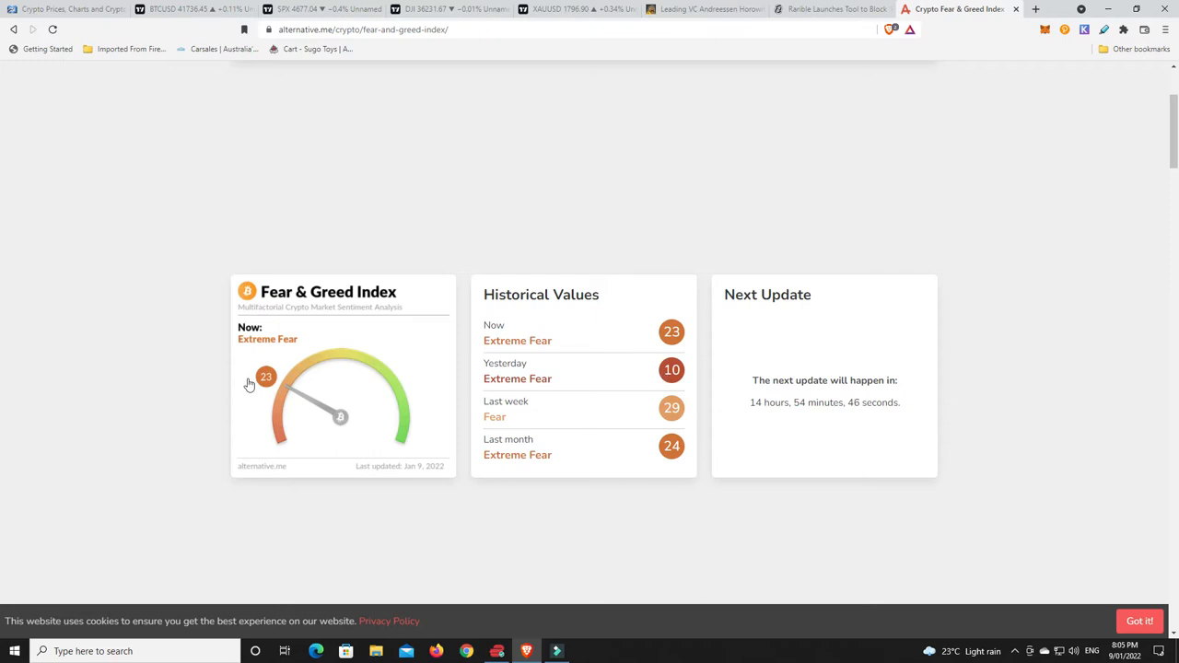
pyautogui.moveTo(356, 424)
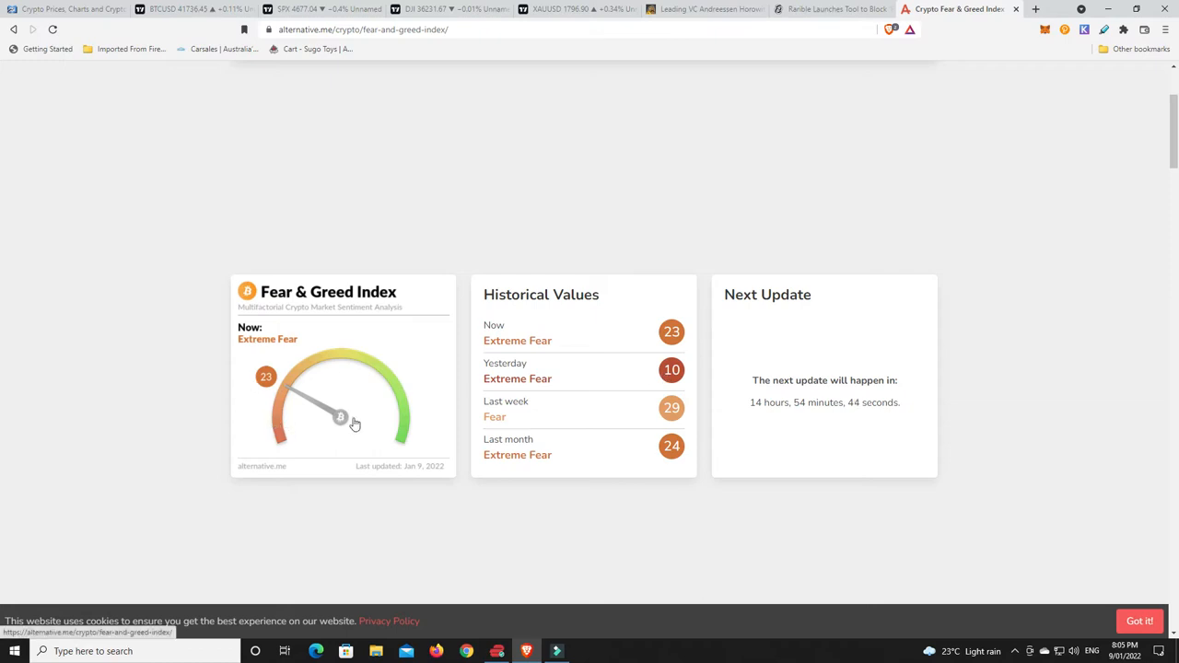
pyautogui.moveTo(578, 558)
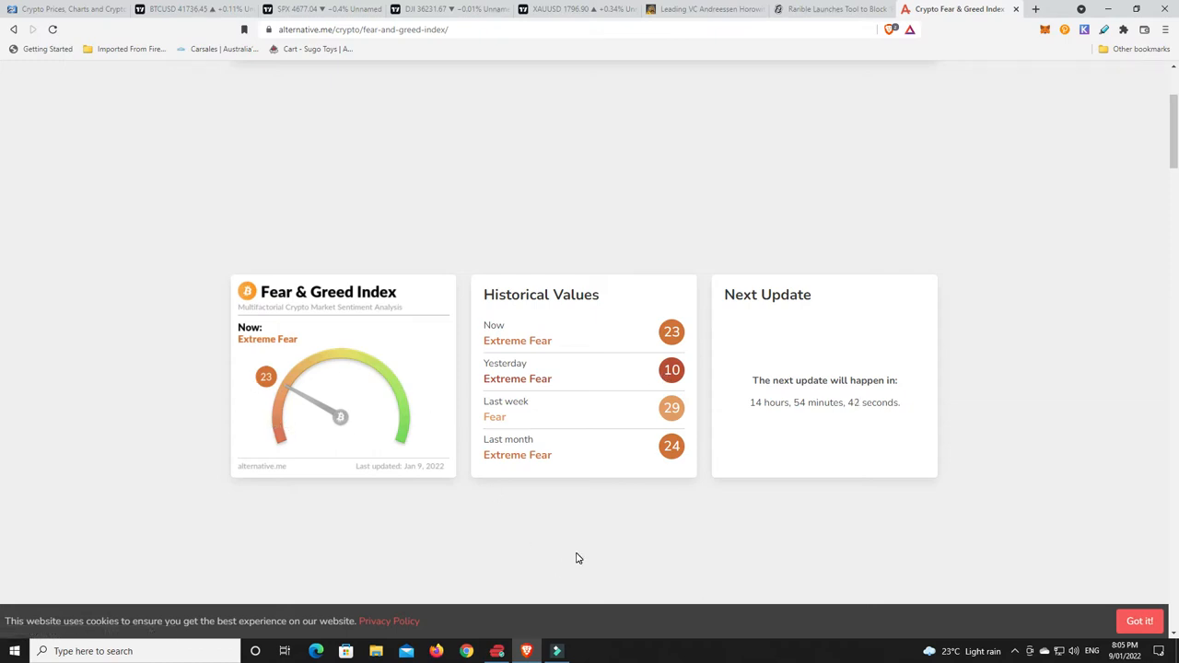
pyautogui.moveTo(645, 407)
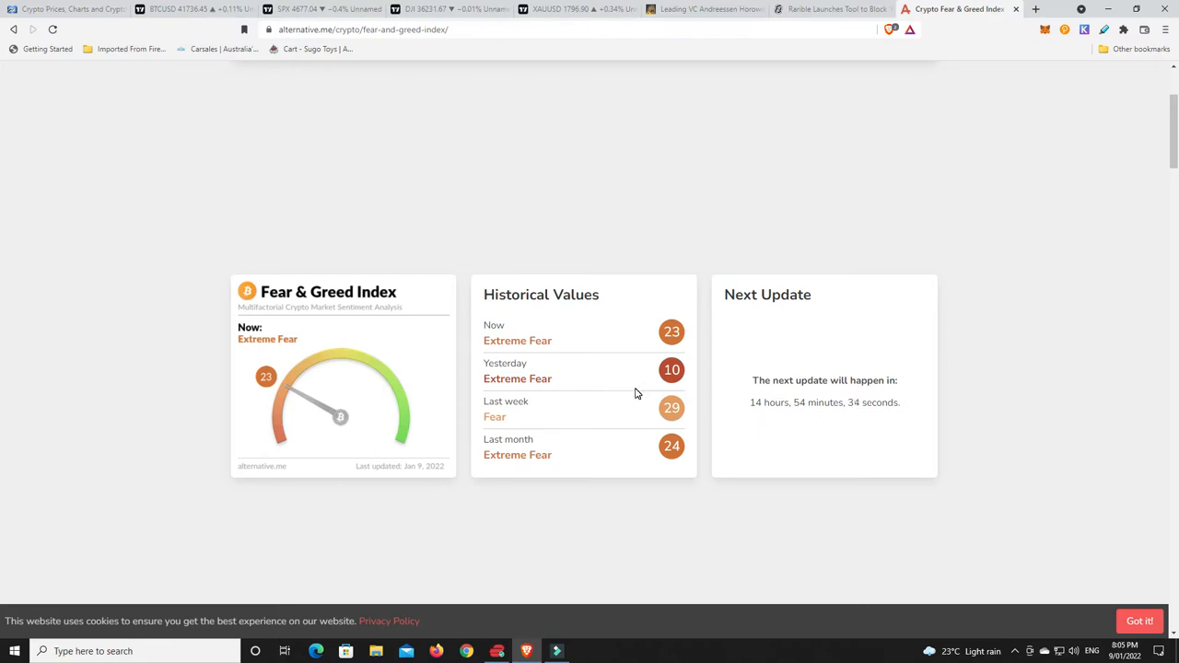
pyautogui.moveTo(638, 394)
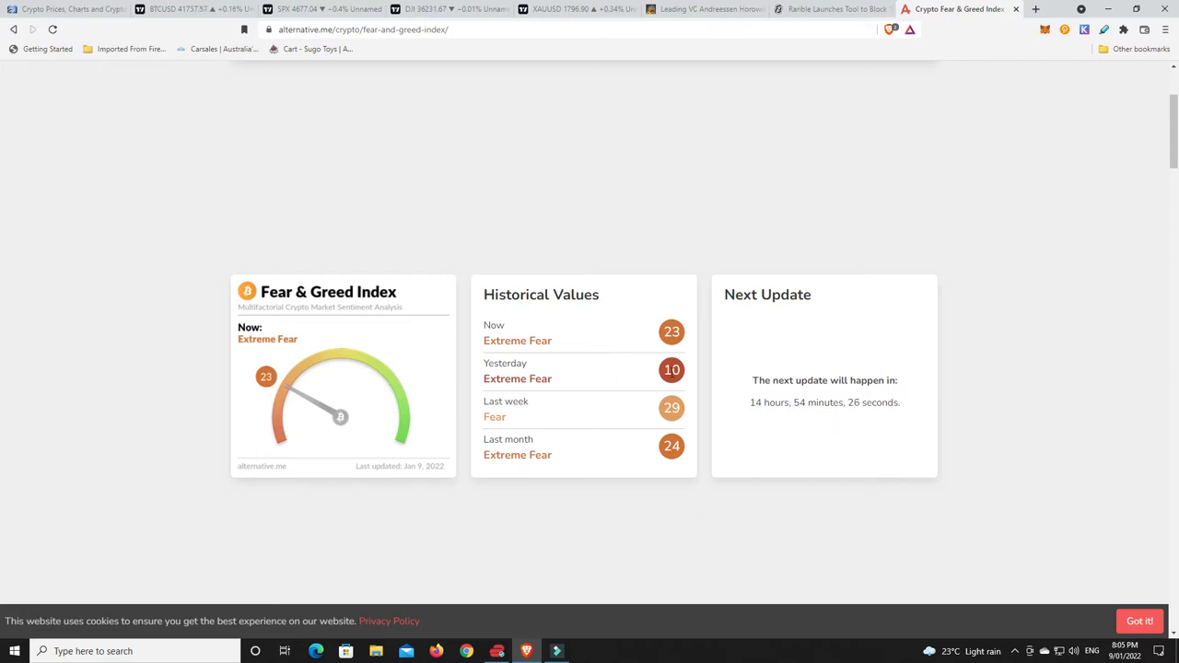
pyautogui.moveTo(641, 387)
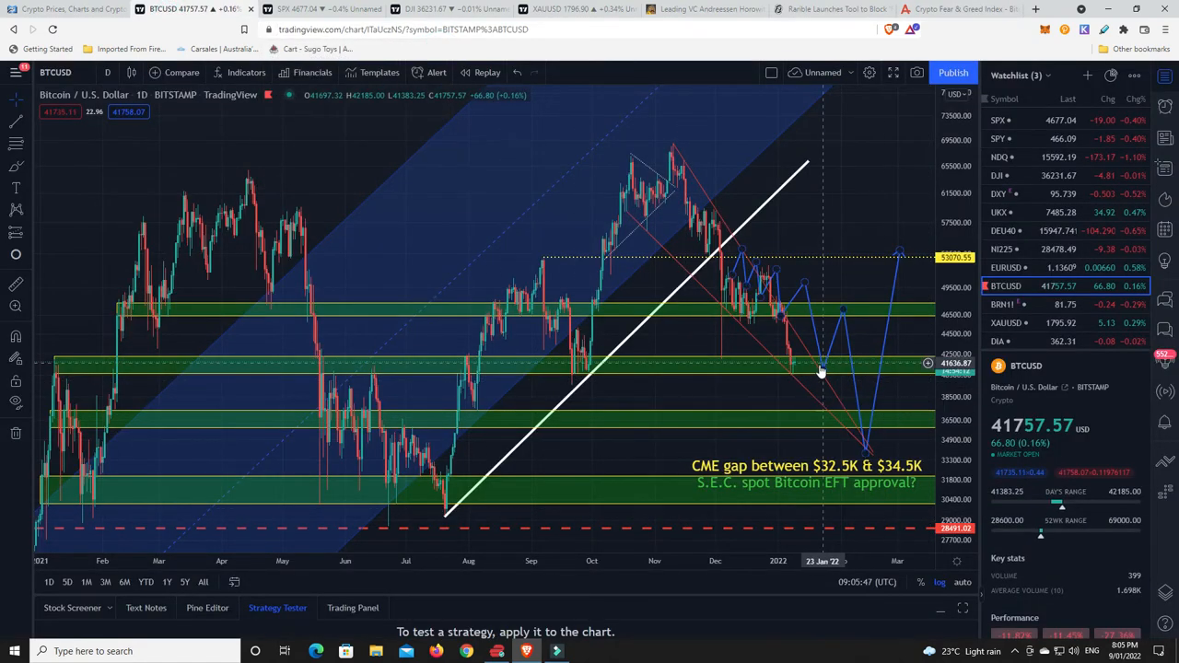
pyautogui.moveTo(794, 379)
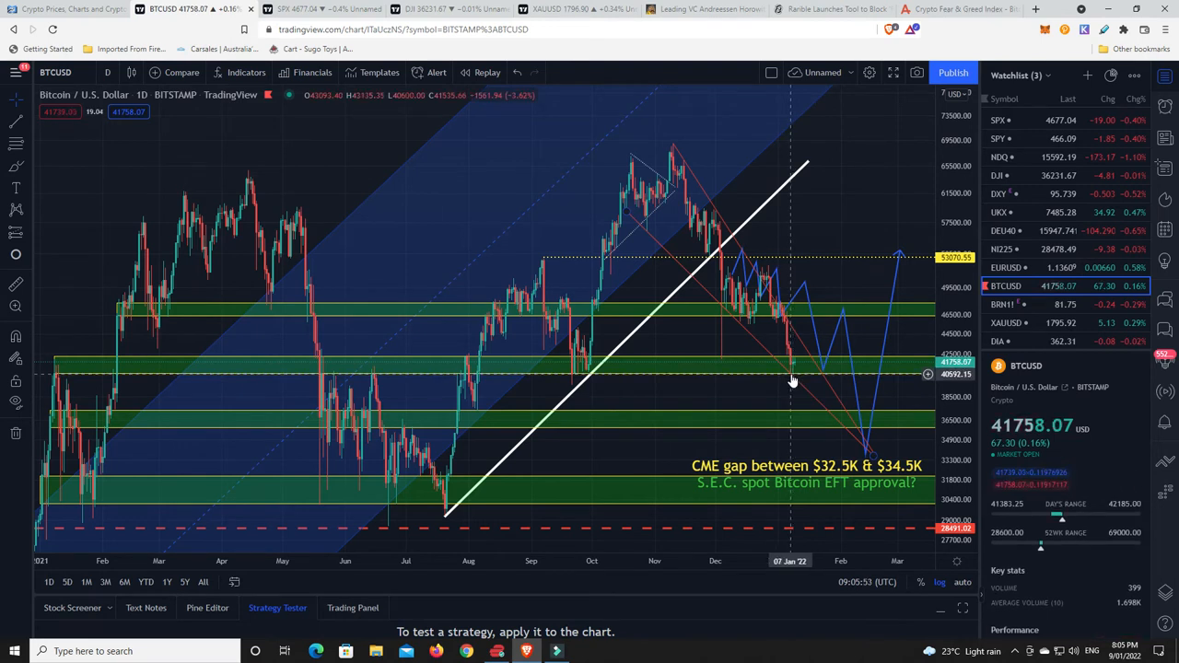
pyautogui.moveTo(790, 379)
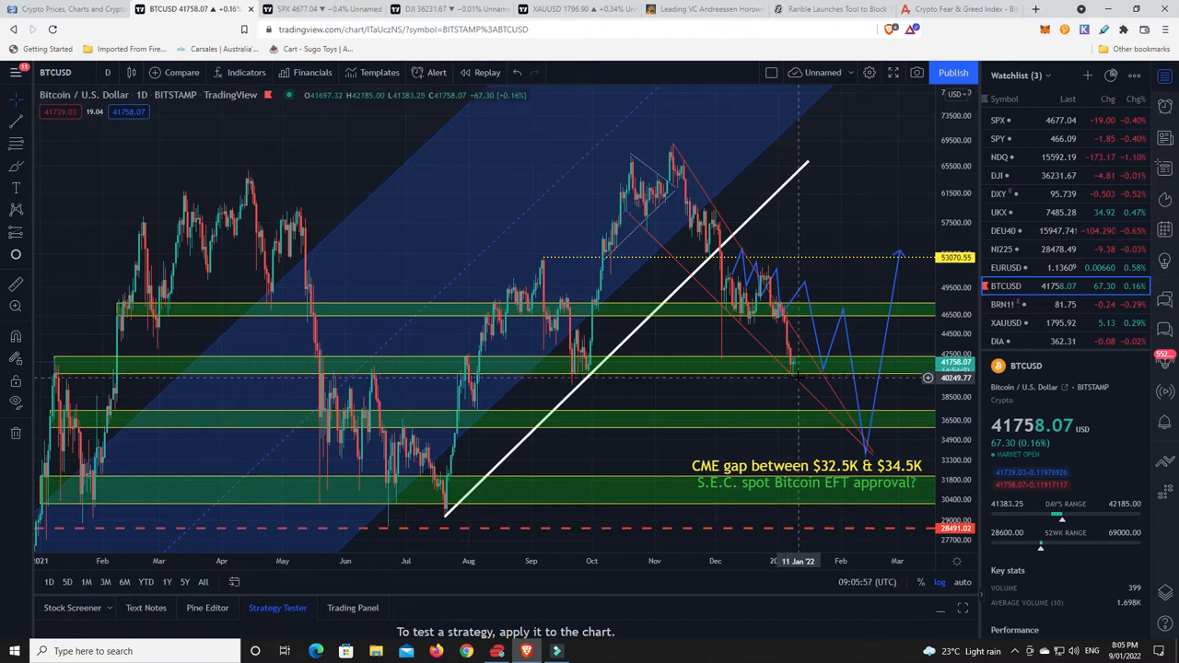
pyautogui.moveTo(795, 385)
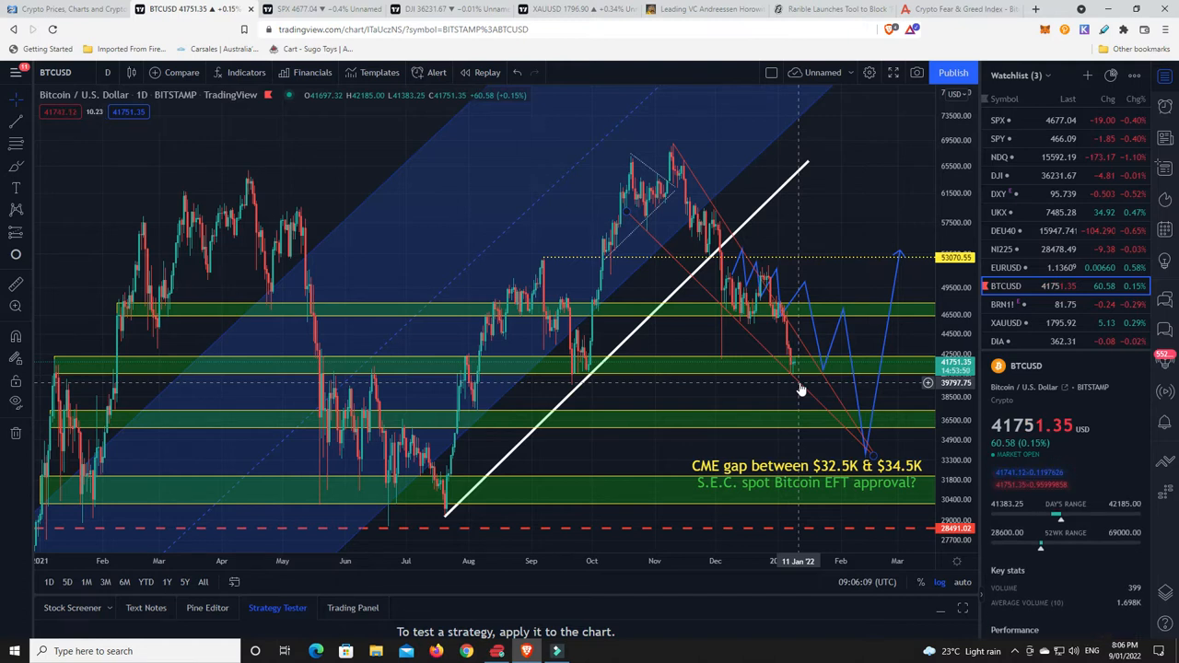
pyautogui.moveTo(700, 580)
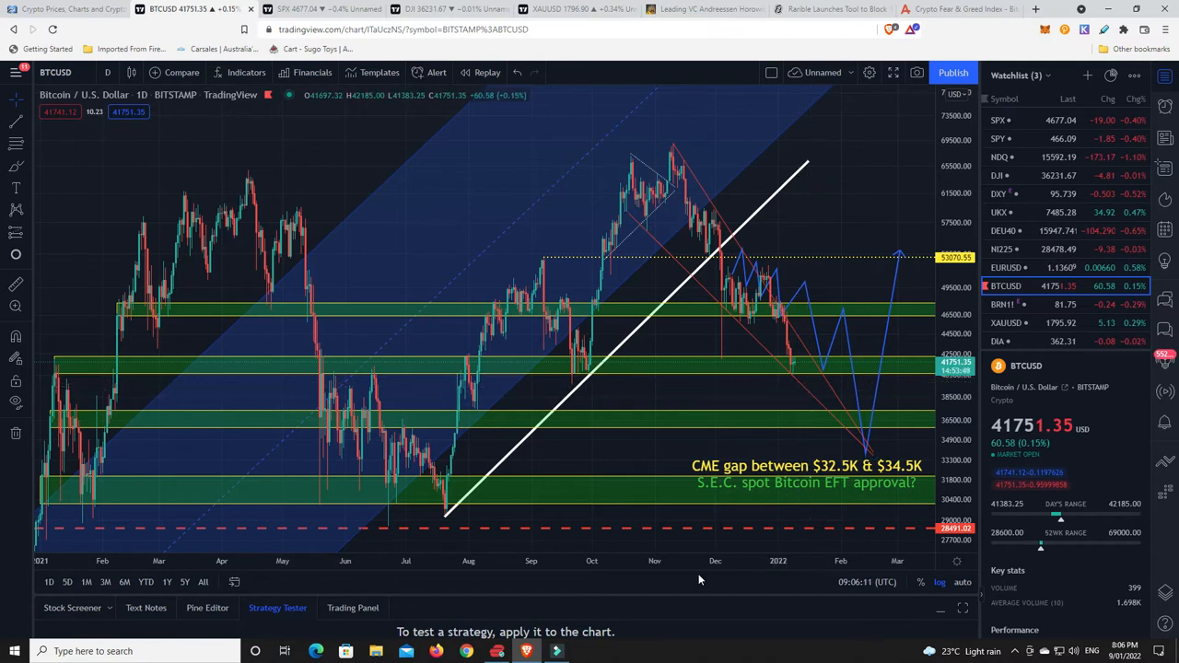
pyautogui.moveTo(711, 531)
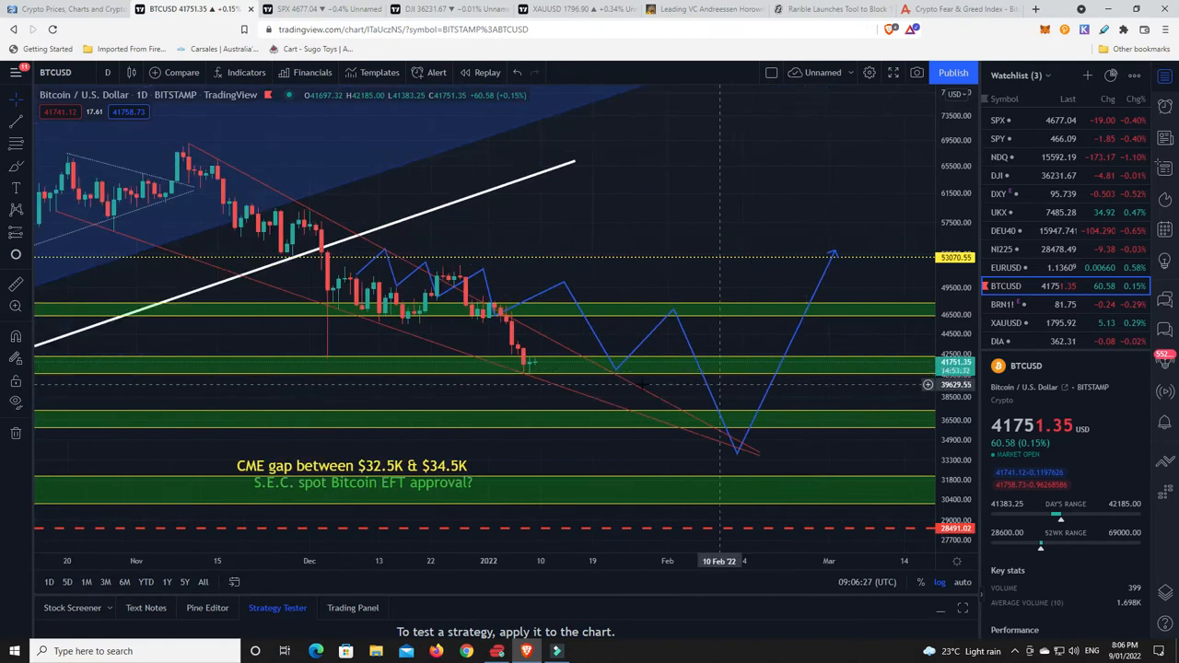
pyautogui.moveTo(531, 376)
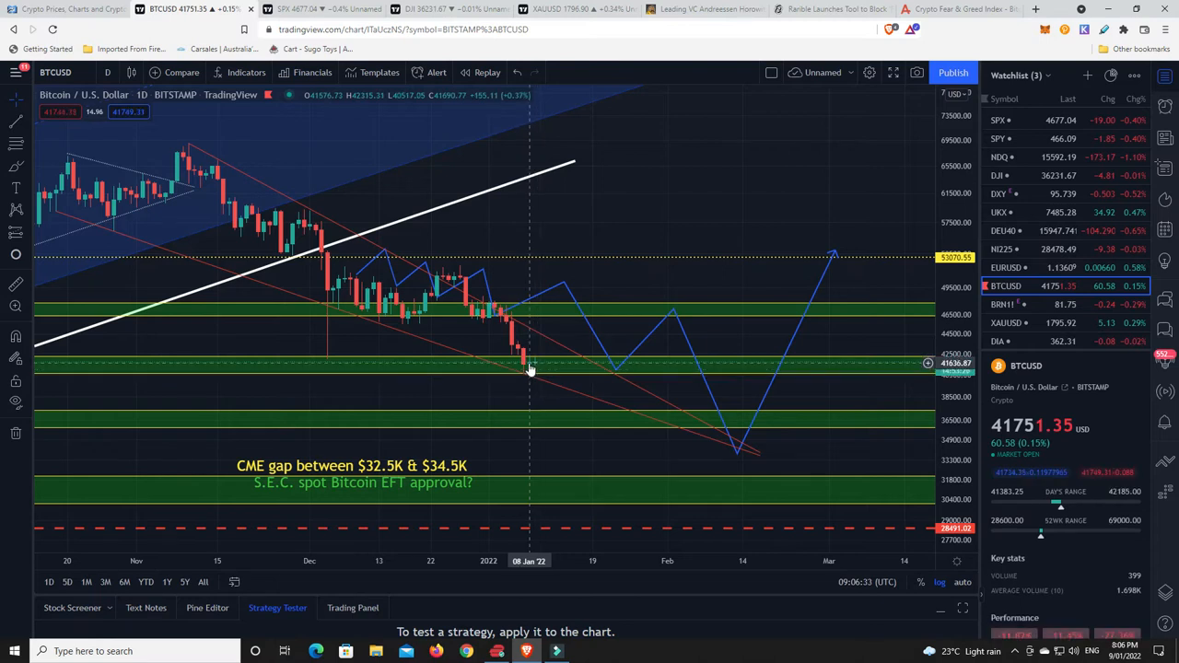
pyautogui.moveTo(545, 369)
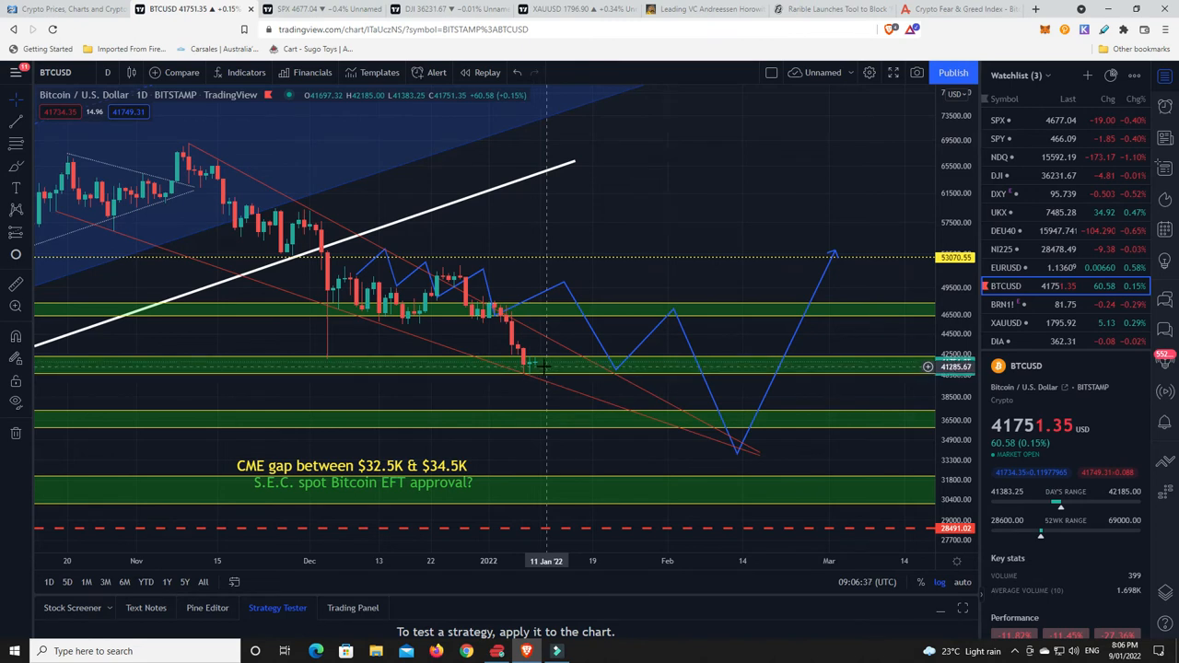
pyautogui.moveTo(560, 416)
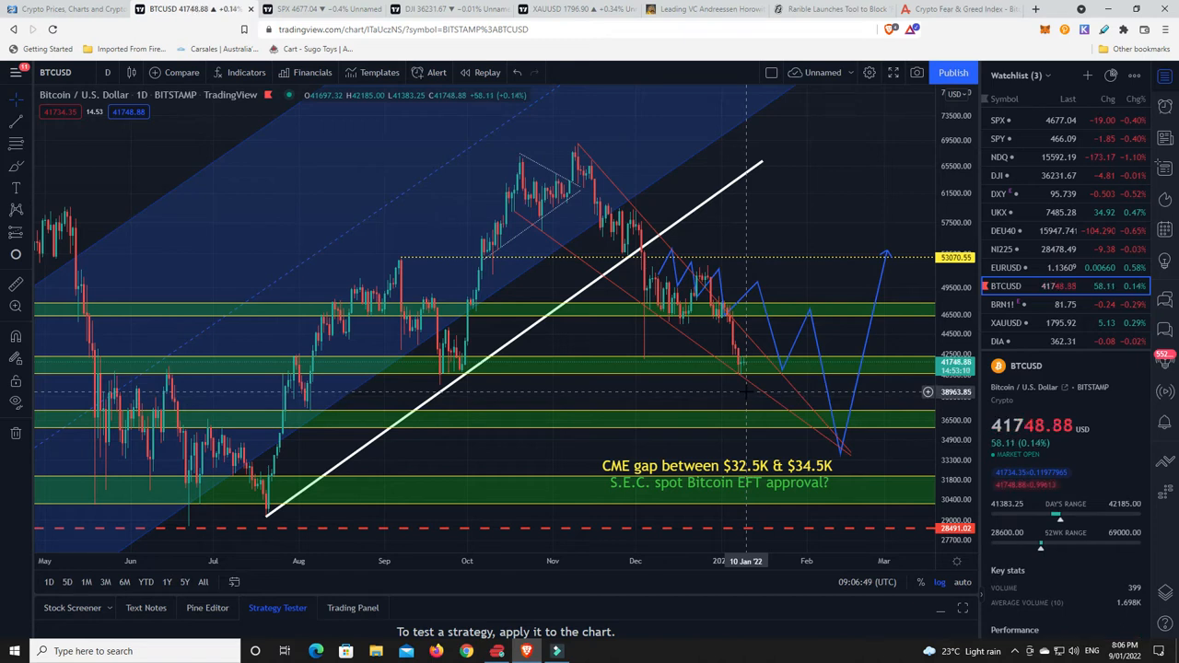
pyautogui.moveTo(748, 390)
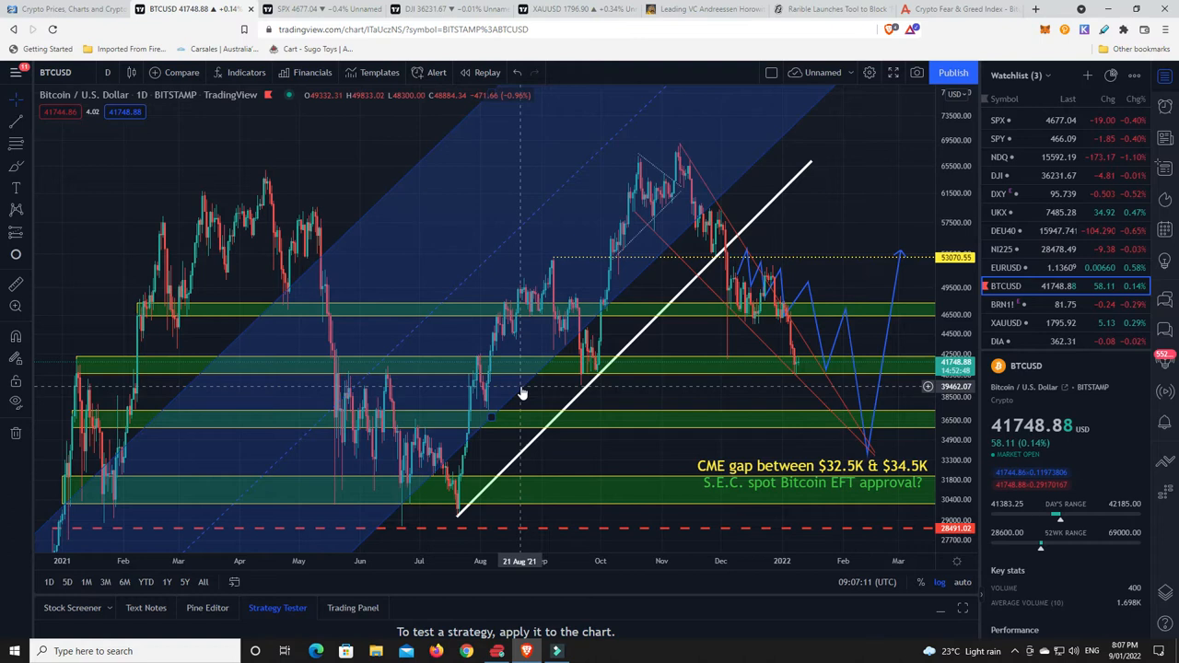
pyautogui.moveTo(633, 420)
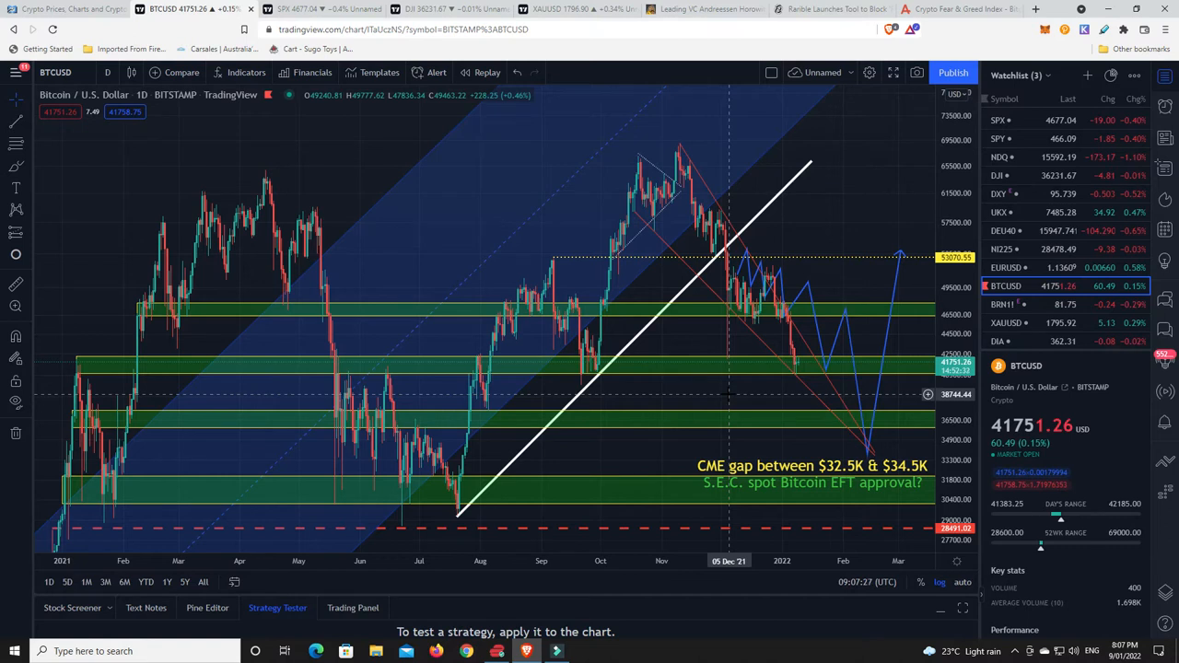
pyautogui.moveTo(821, 493)
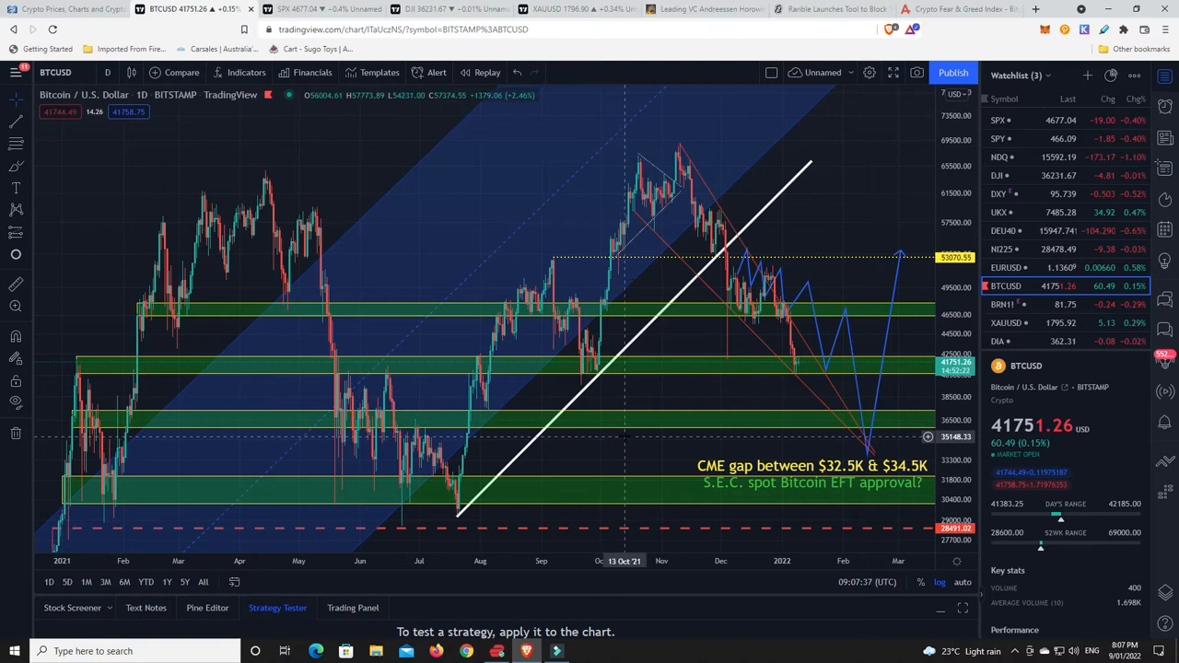
pyautogui.moveTo(637, 444)
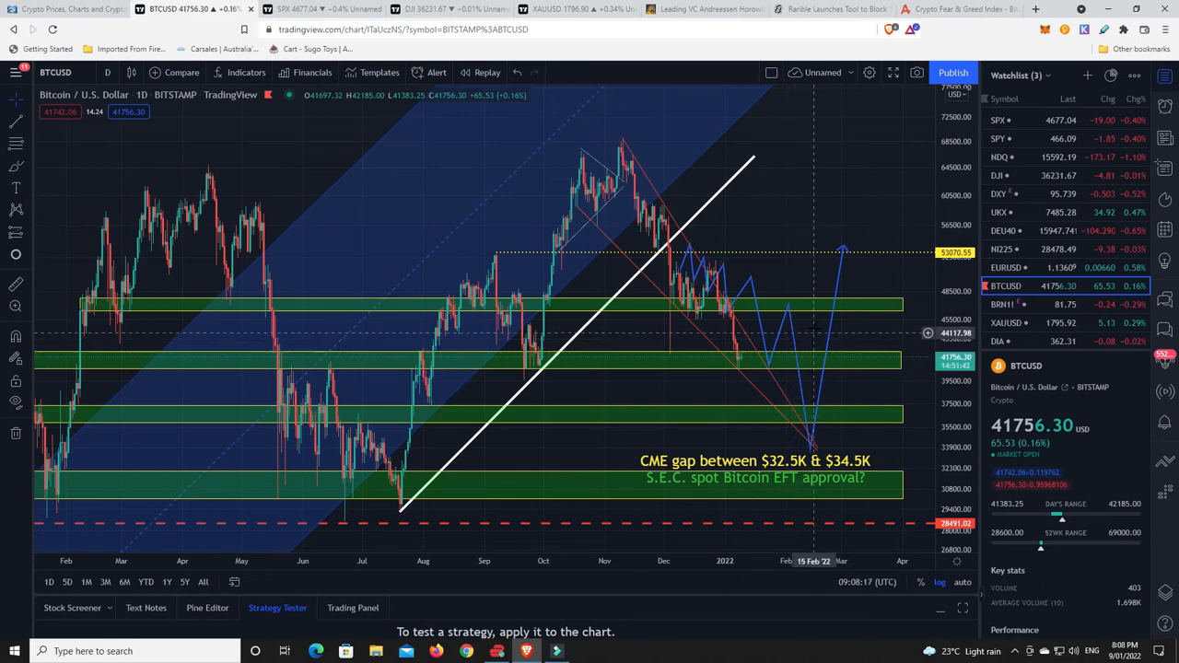
pyautogui.moveTo(829, 339)
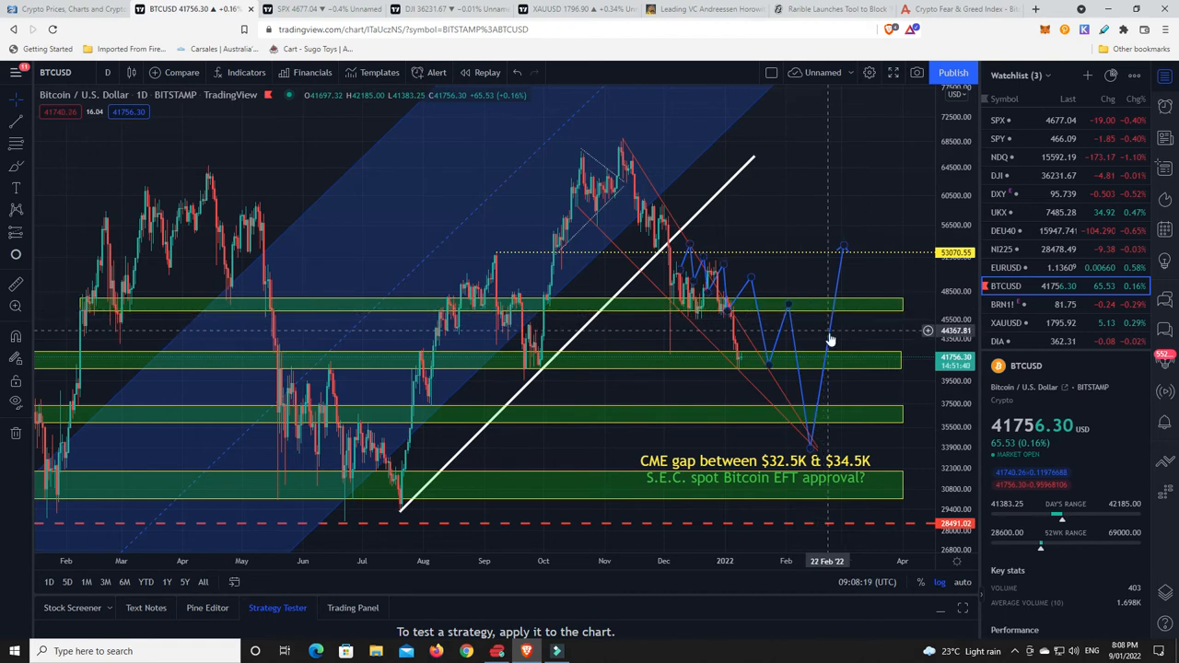
pyautogui.moveTo(829, 346)
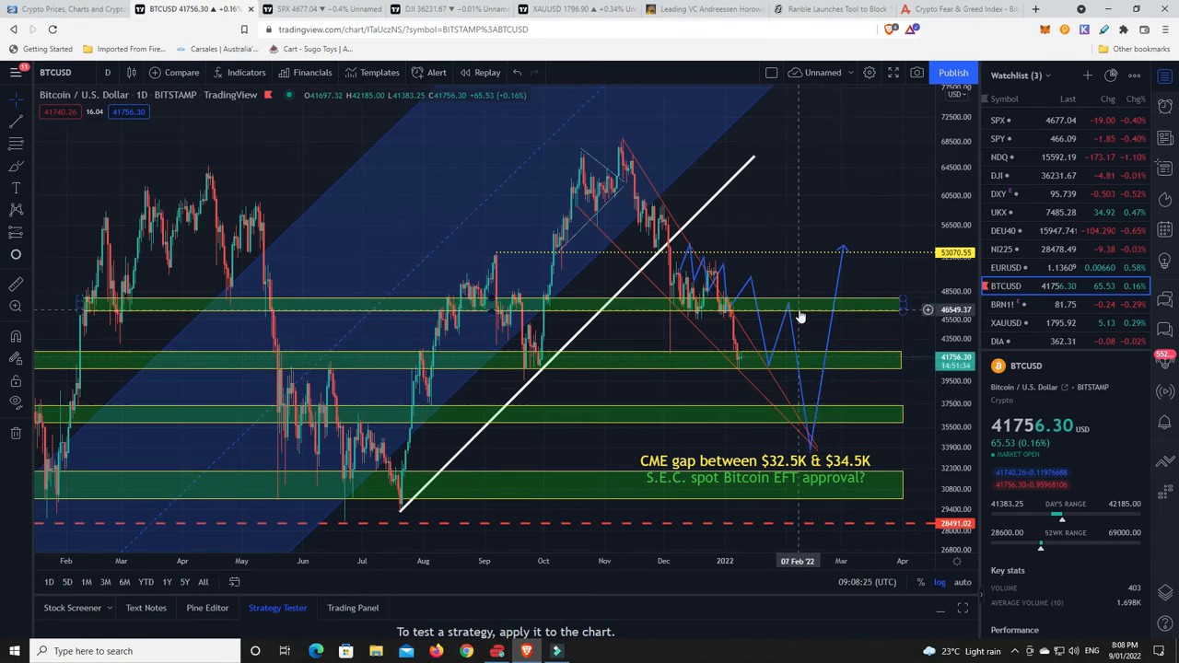
pyautogui.moveTo(846, 293)
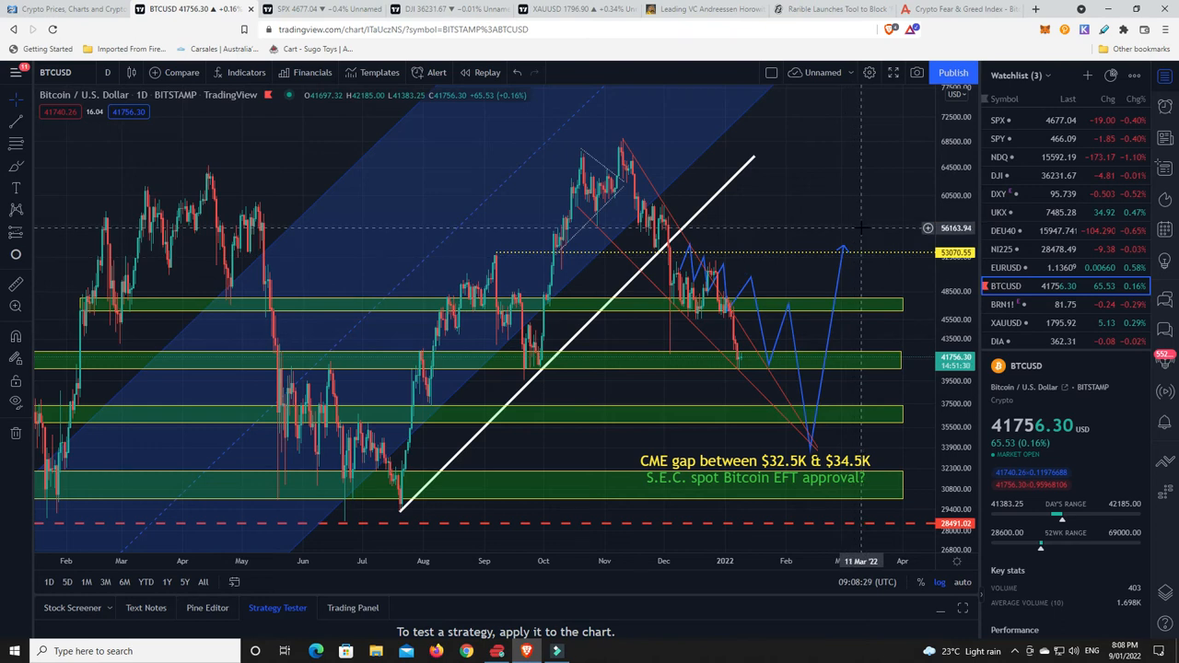
pyautogui.moveTo(752, 386)
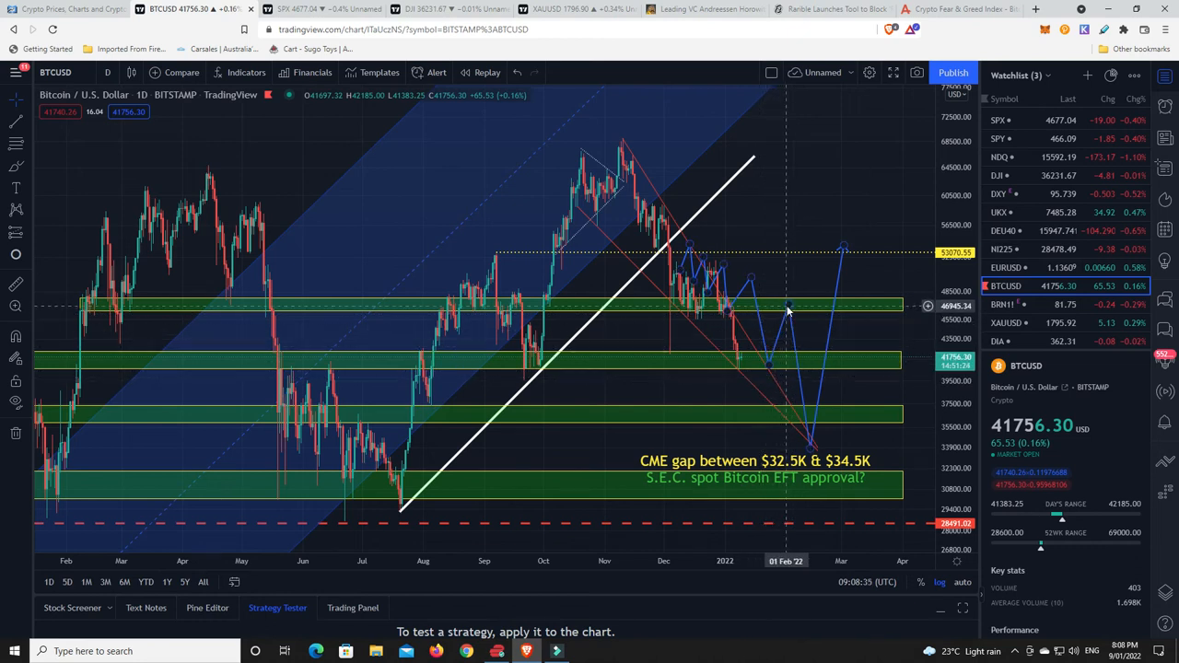
pyautogui.moveTo(810, 447)
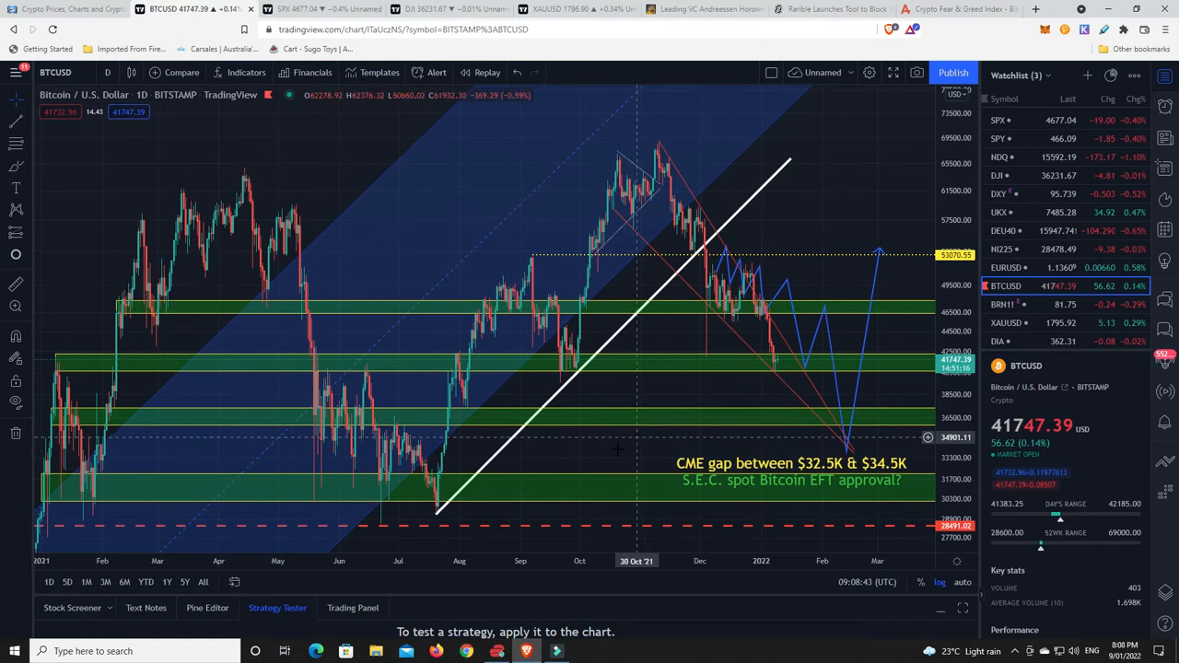
pyautogui.moveTo(619, 451)
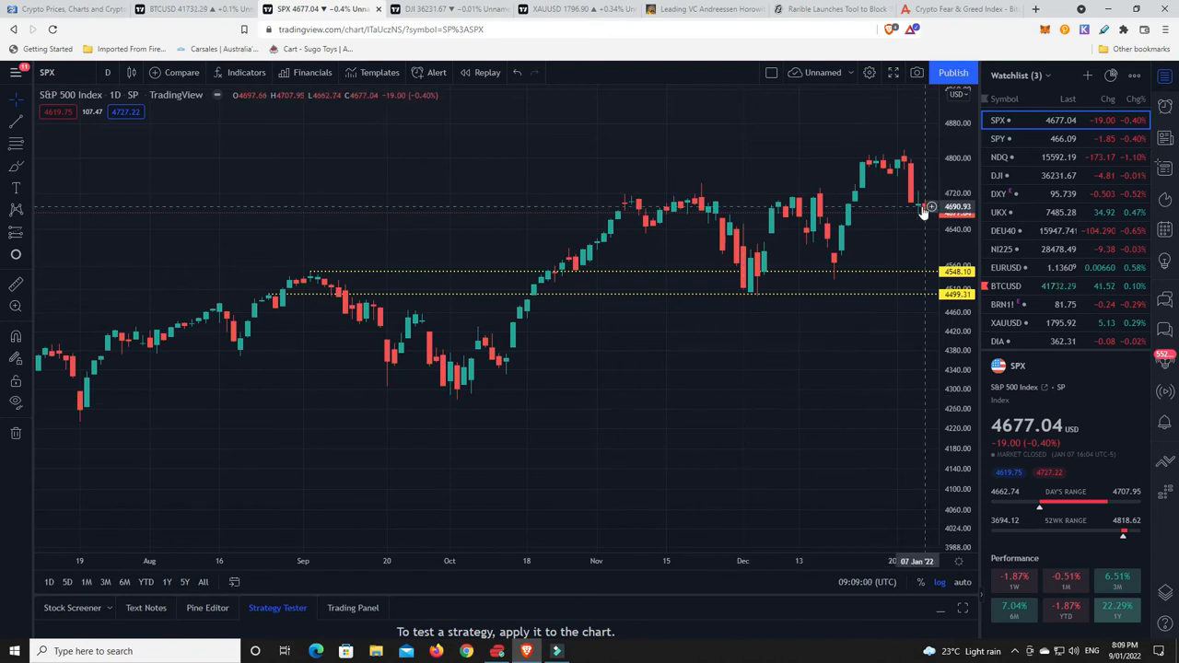
pyautogui.moveTo(888, 220)
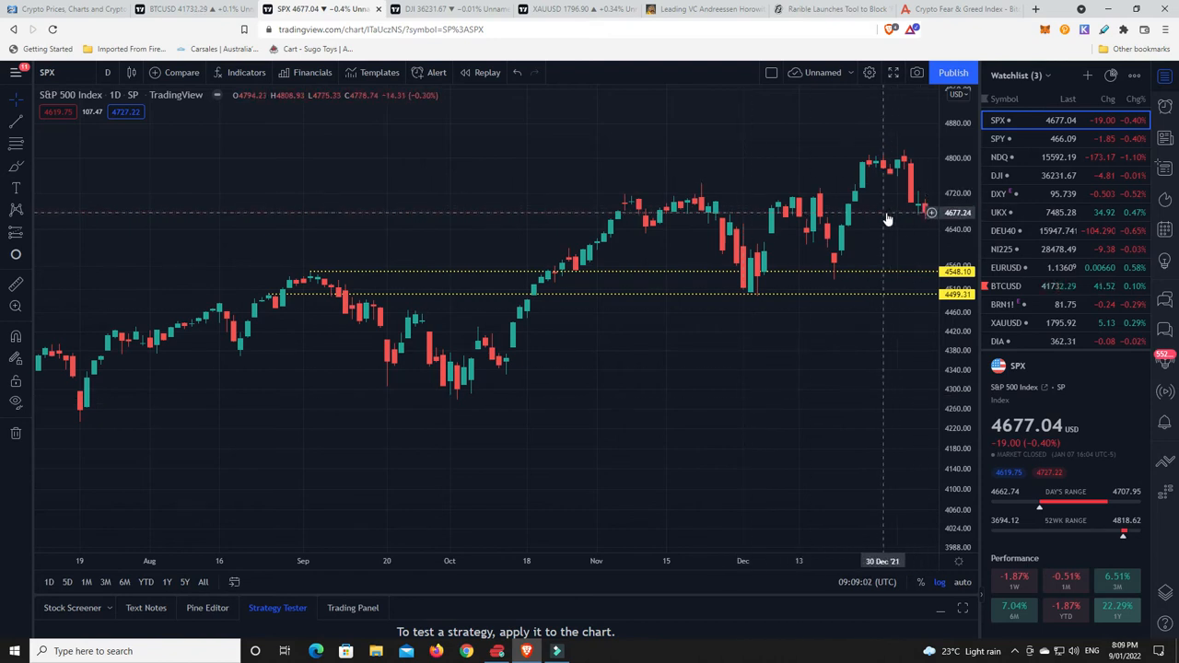
# - Switch to the Dow Jones Industrial Average chart, then the Gold Spot/US Dollar daily chart
pyautogui.click(428, 9)
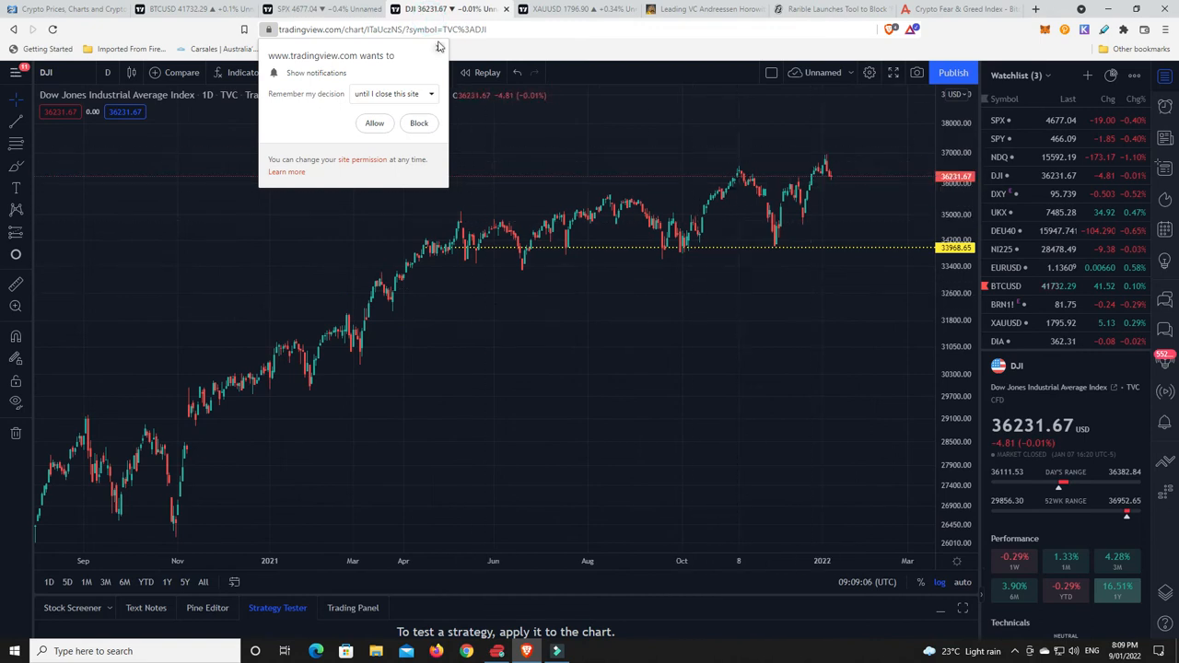
pyautogui.click(571, 8)
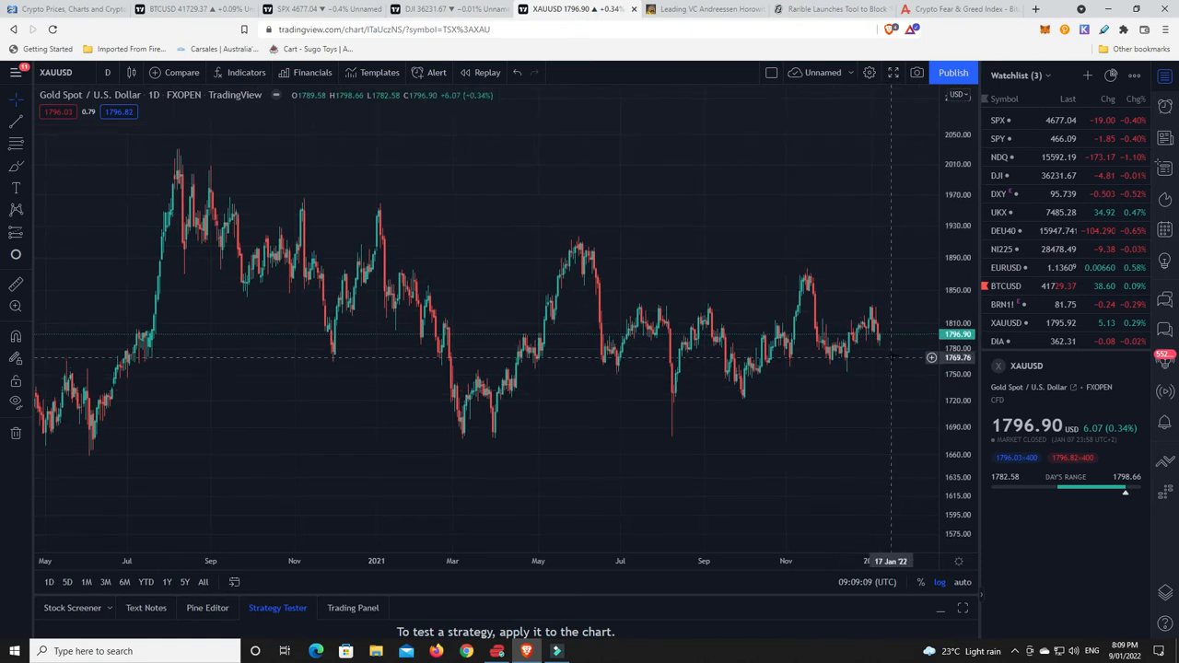
pyautogui.moveTo(884, 335)
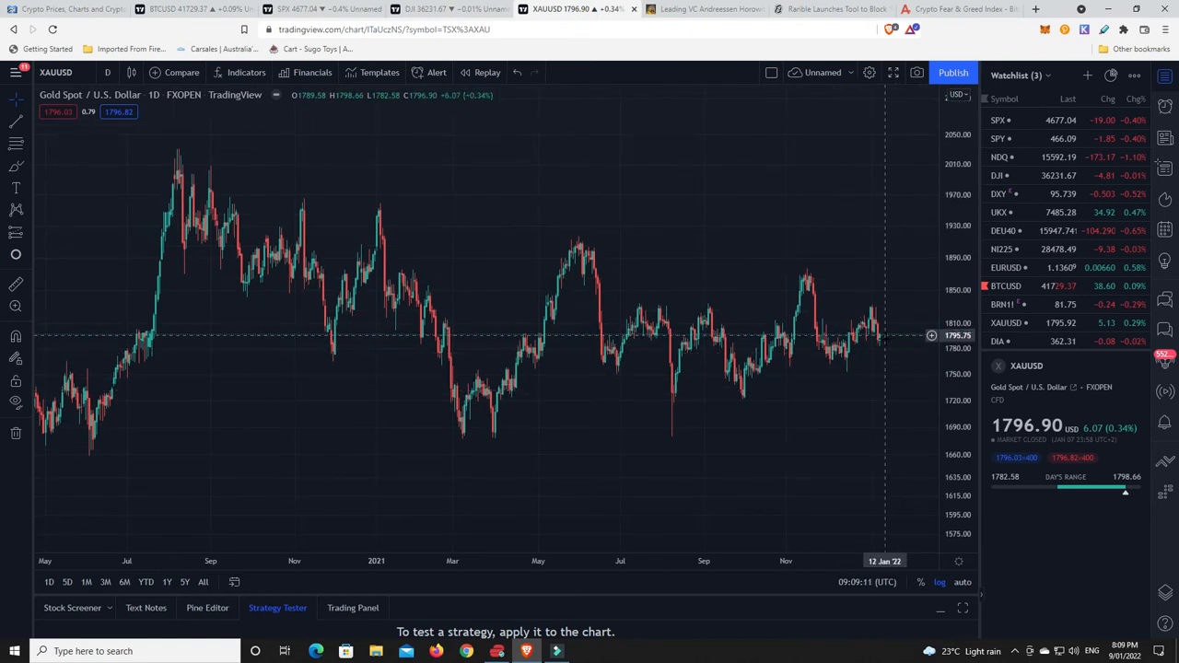
pyautogui.moveTo(845, 429)
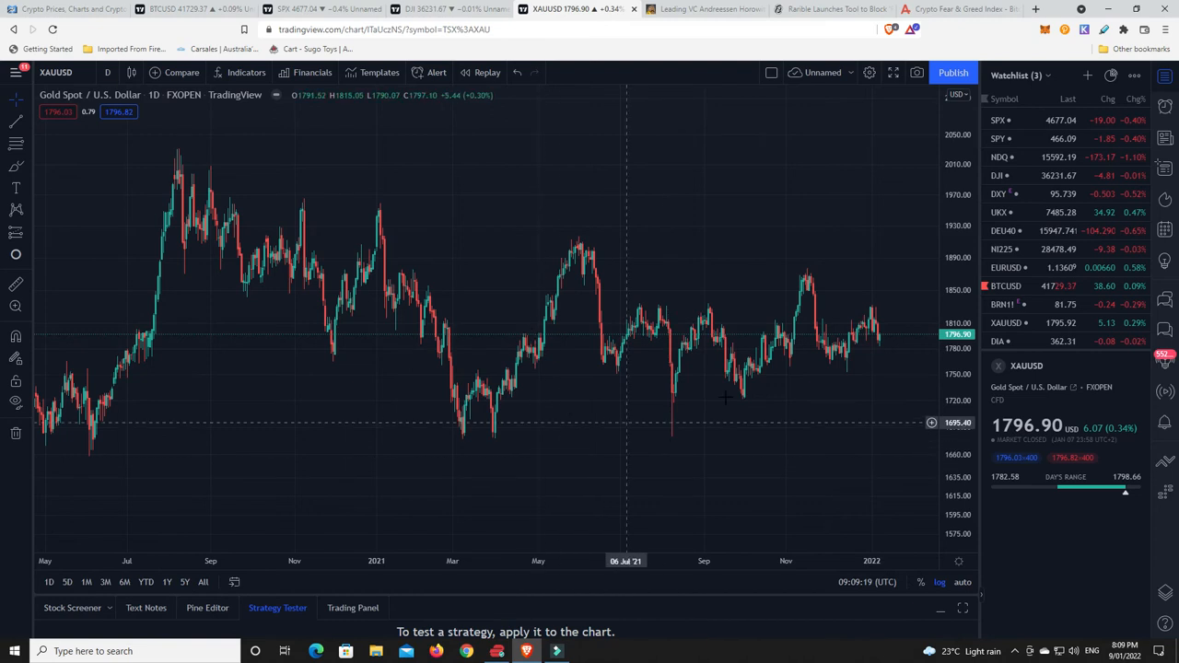
pyautogui.moveTo(746, 402)
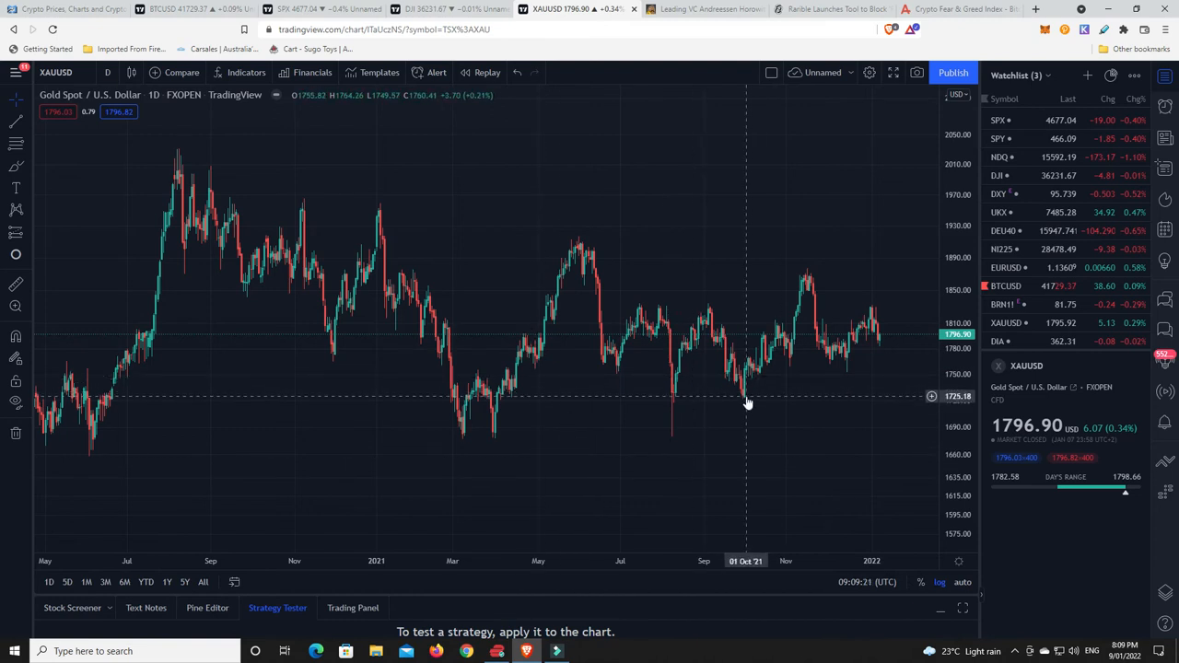
pyautogui.moveTo(770, 372)
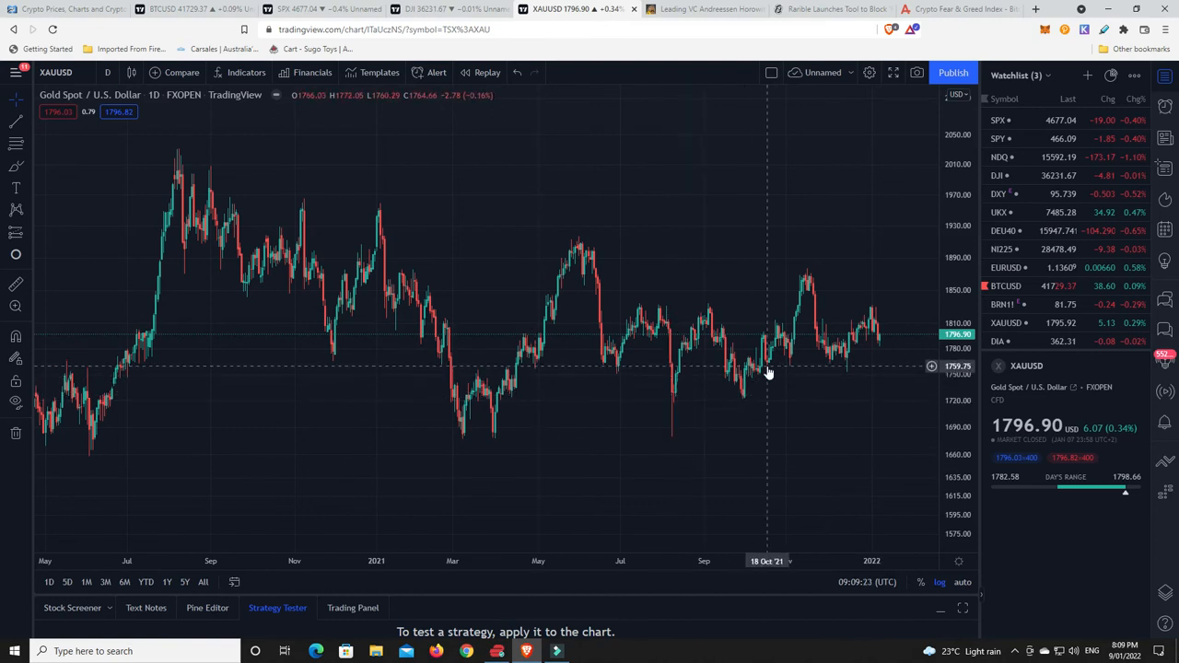
pyautogui.moveTo(796, 359)
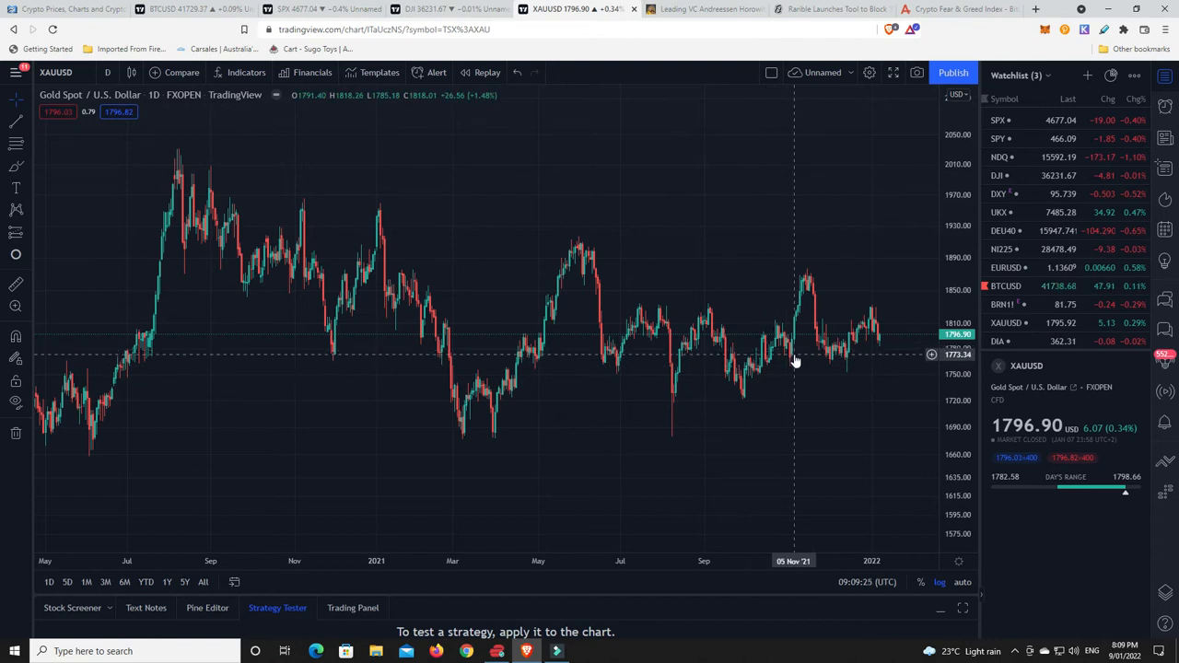
pyautogui.moveTo(788, 367)
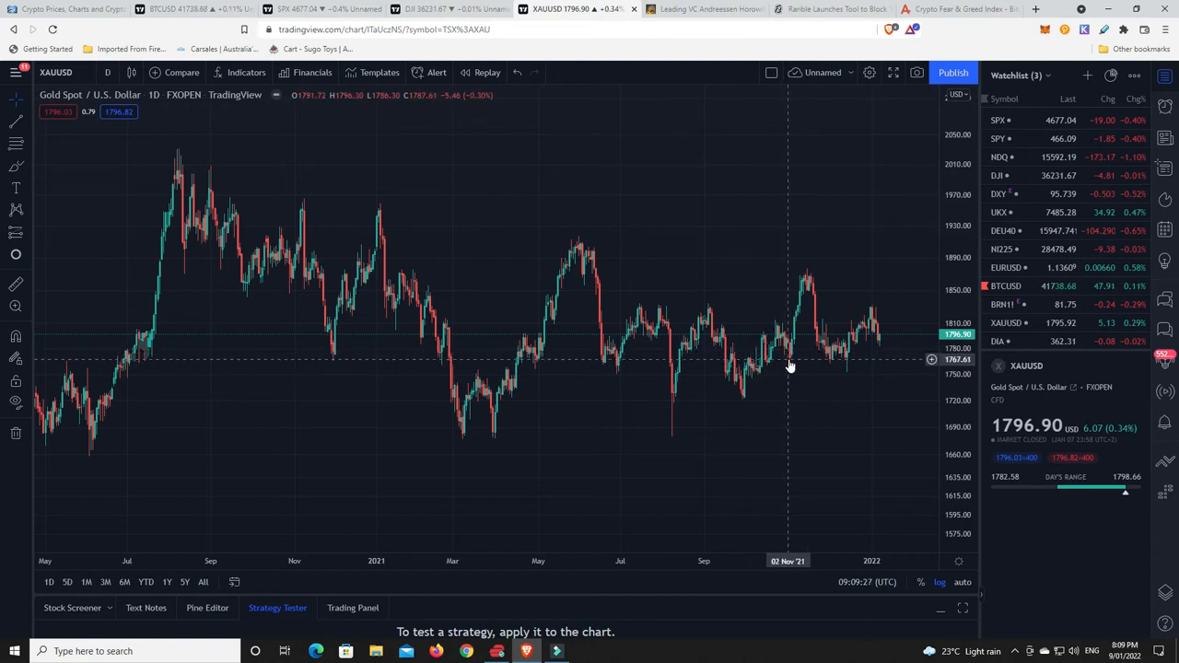
pyautogui.moveTo(876, 333)
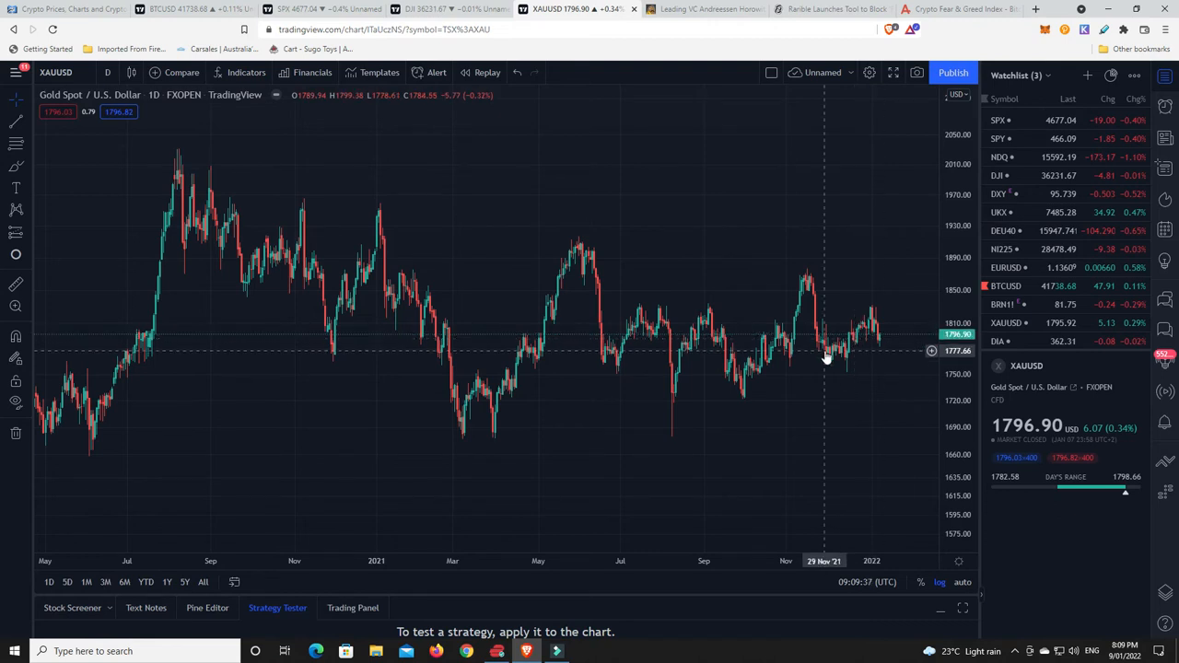
pyautogui.moveTo(827, 357)
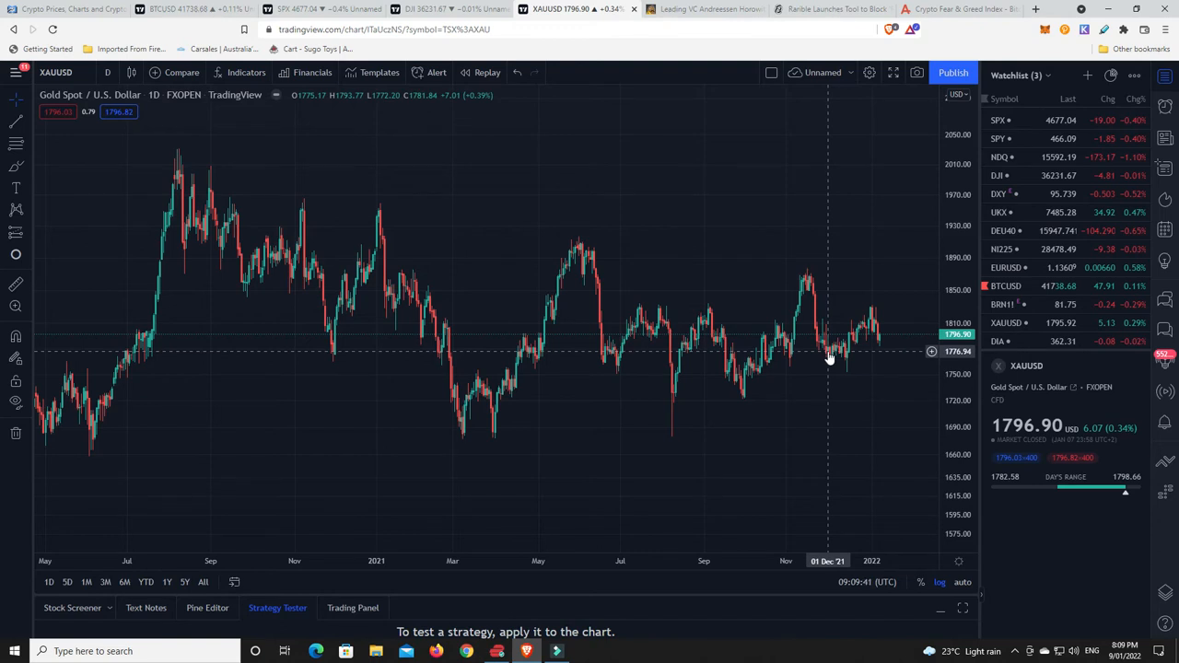
pyautogui.moveTo(882, 354)
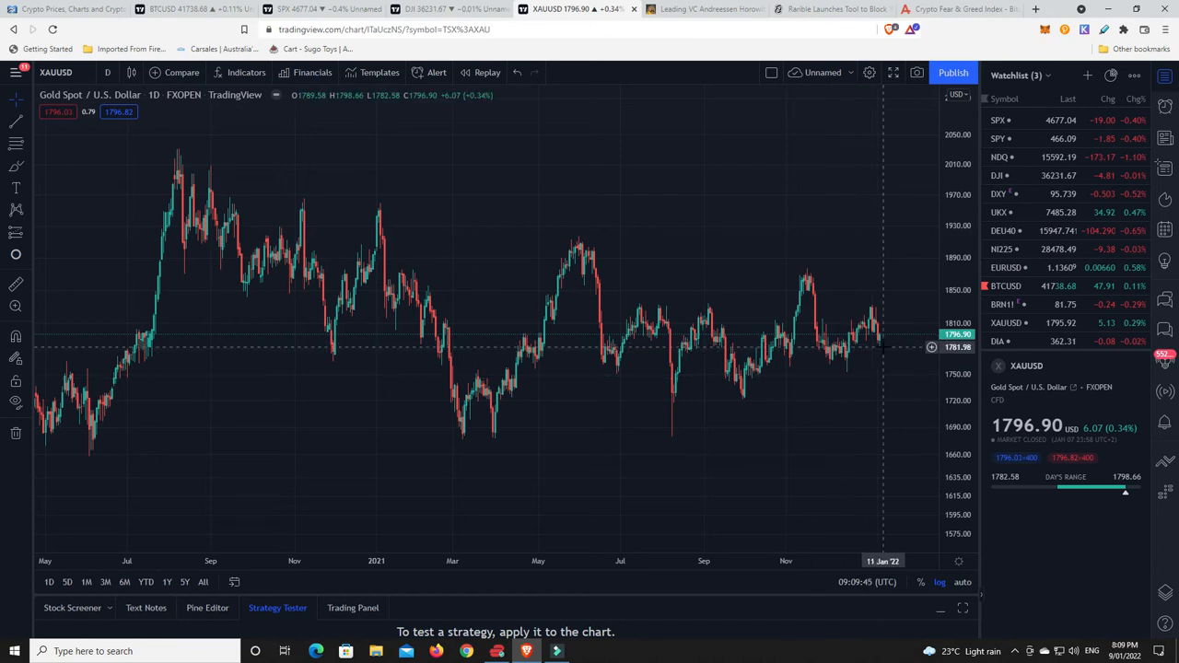
pyautogui.moveTo(869, 345)
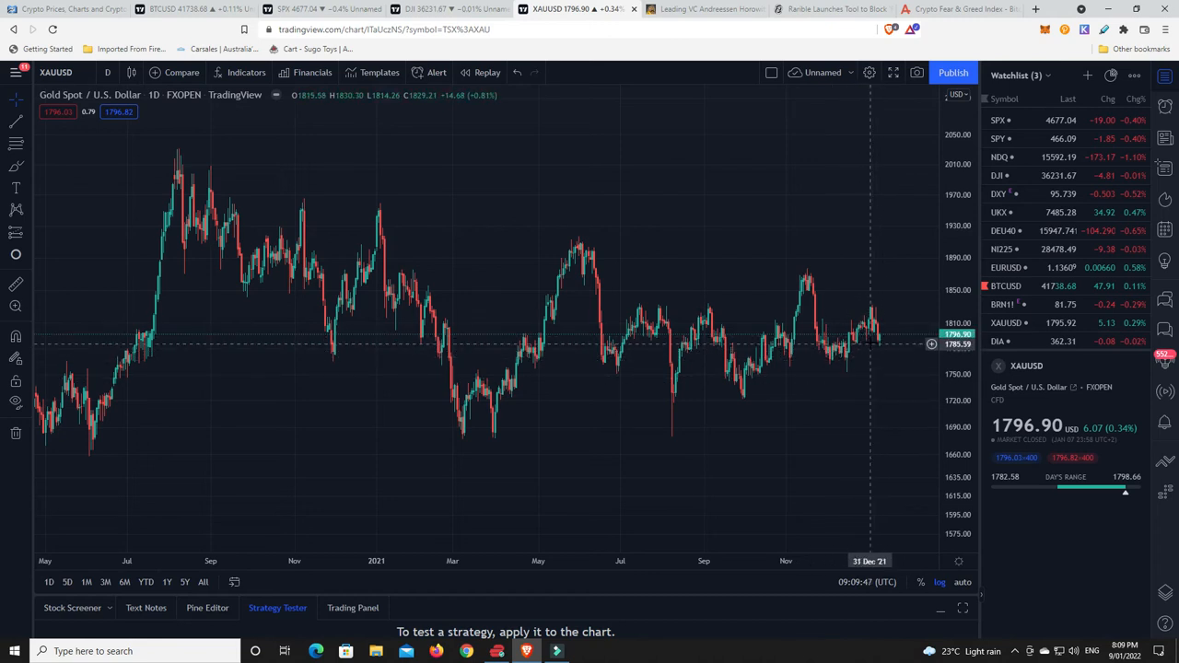
pyautogui.moveTo(854, 333)
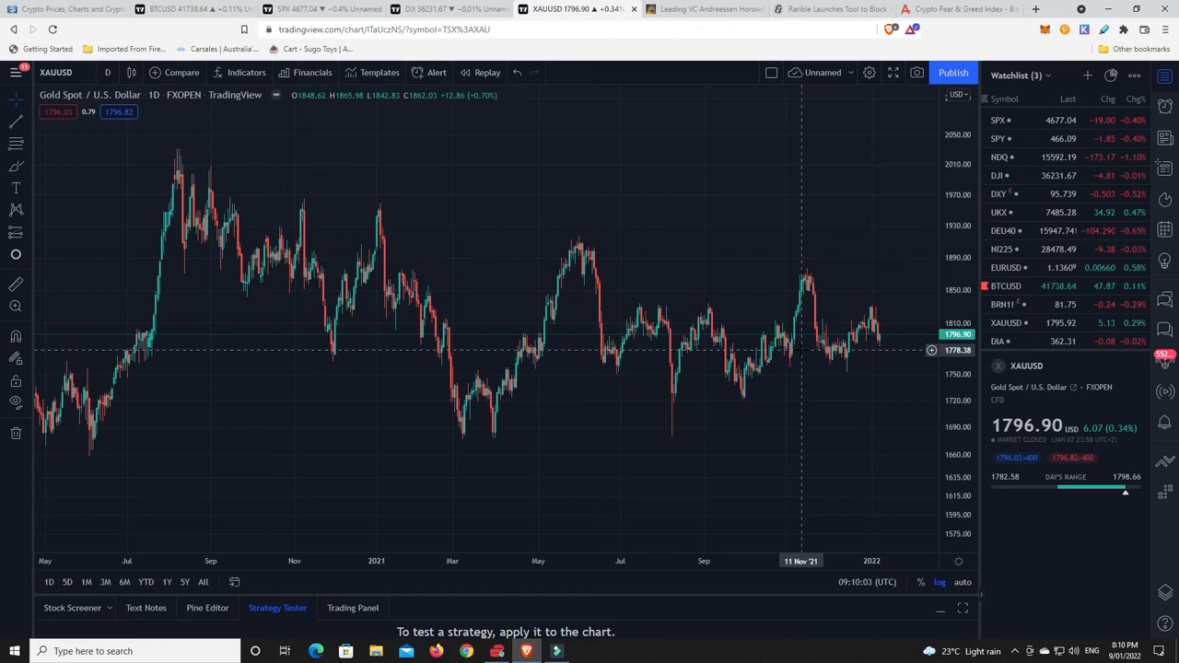
pyautogui.moveTo(770, 329)
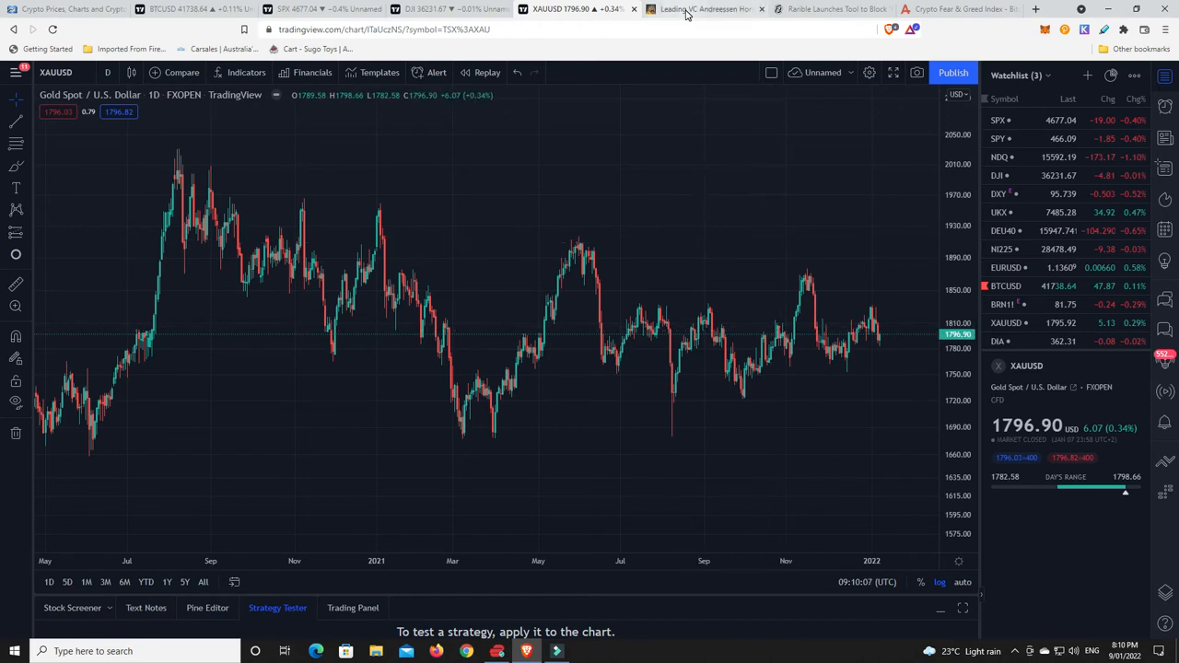
# - Switch to the CryptoPotato article on Andreessen Horowitz raising another $9 billion
pyautogui.click(704, 9)
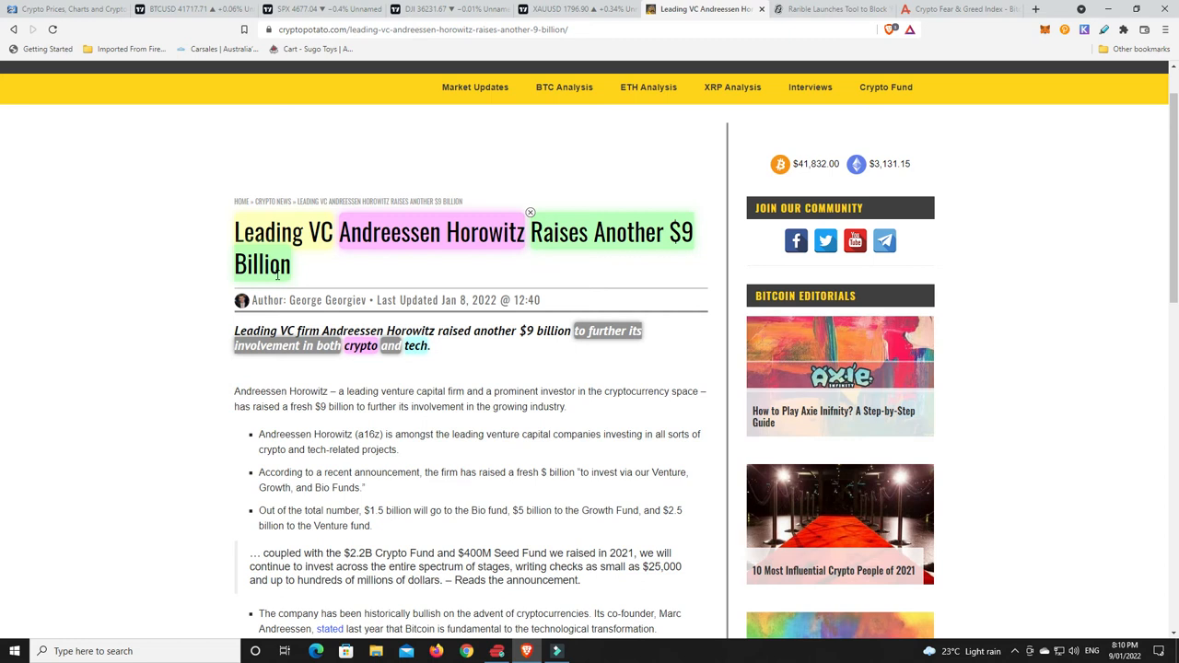
pyautogui.moveTo(385, 284)
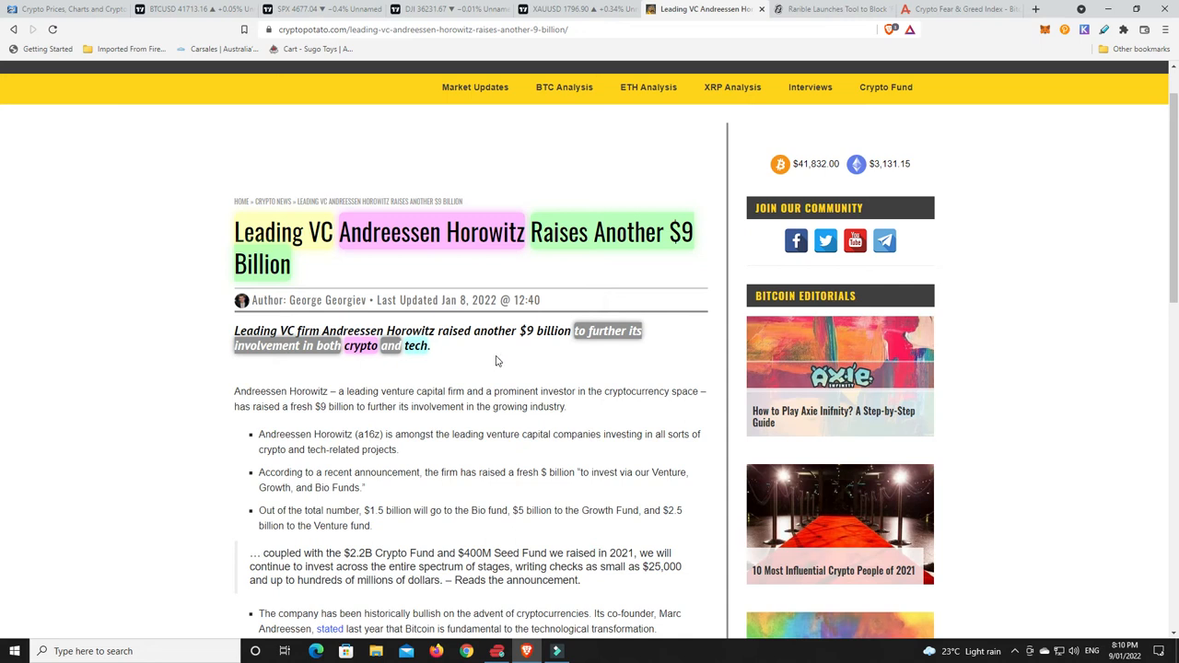
pyautogui.moveTo(359, 260)
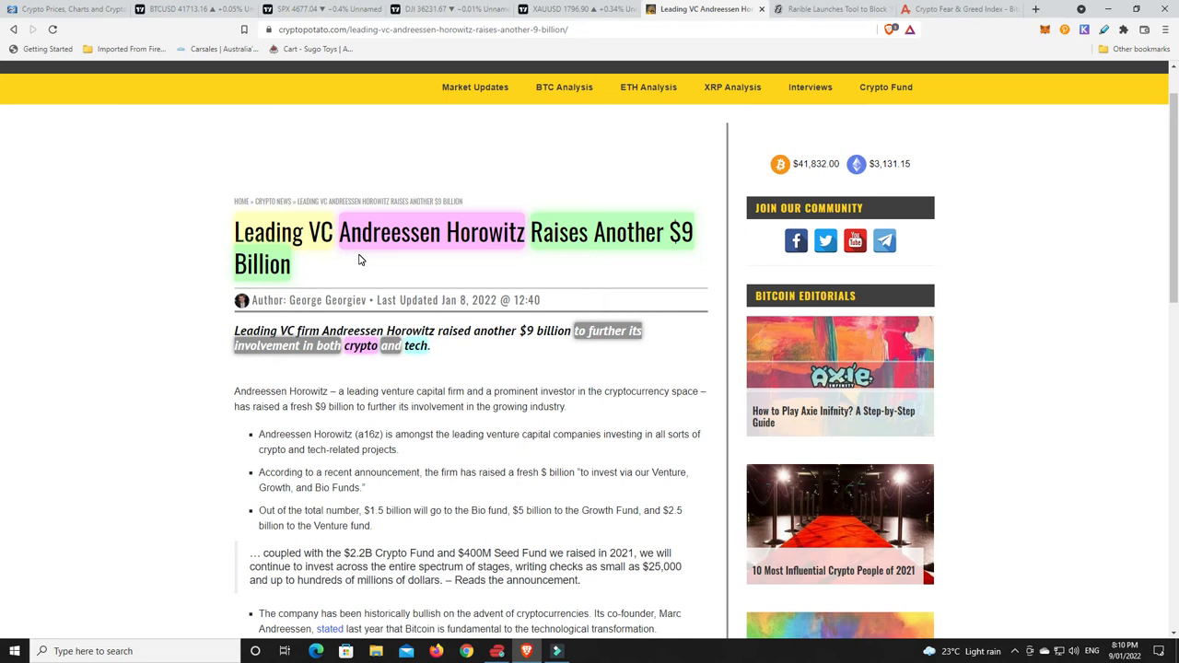
pyautogui.moveTo(350, 269)
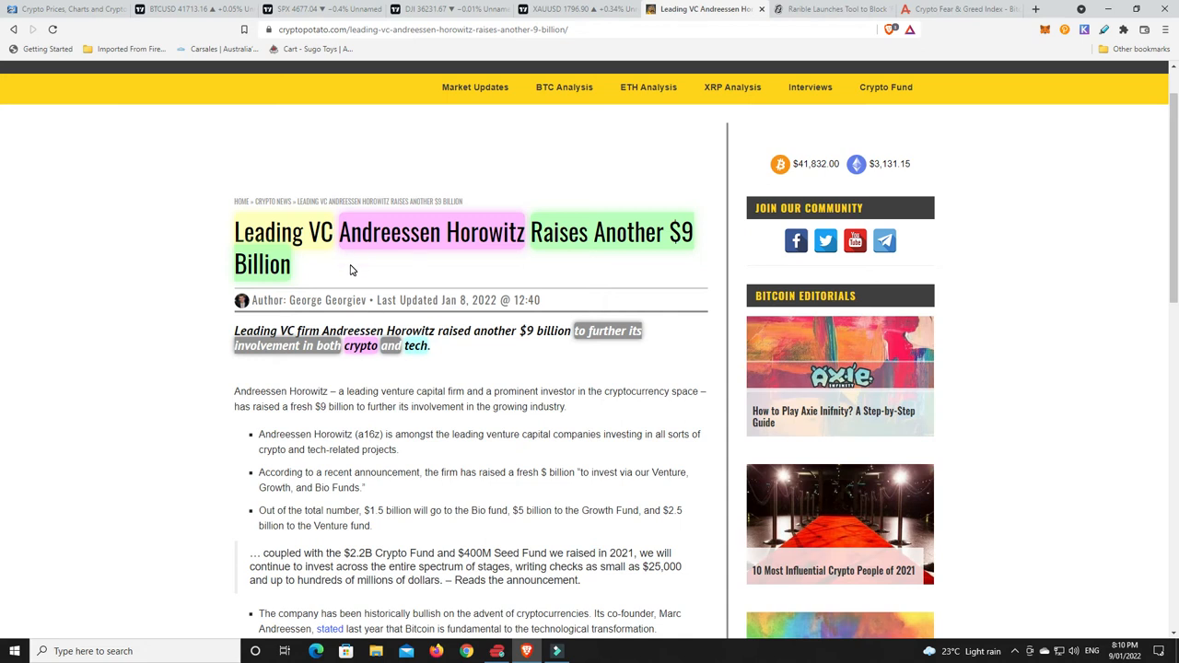
pyautogui.moveTo(410, 276)
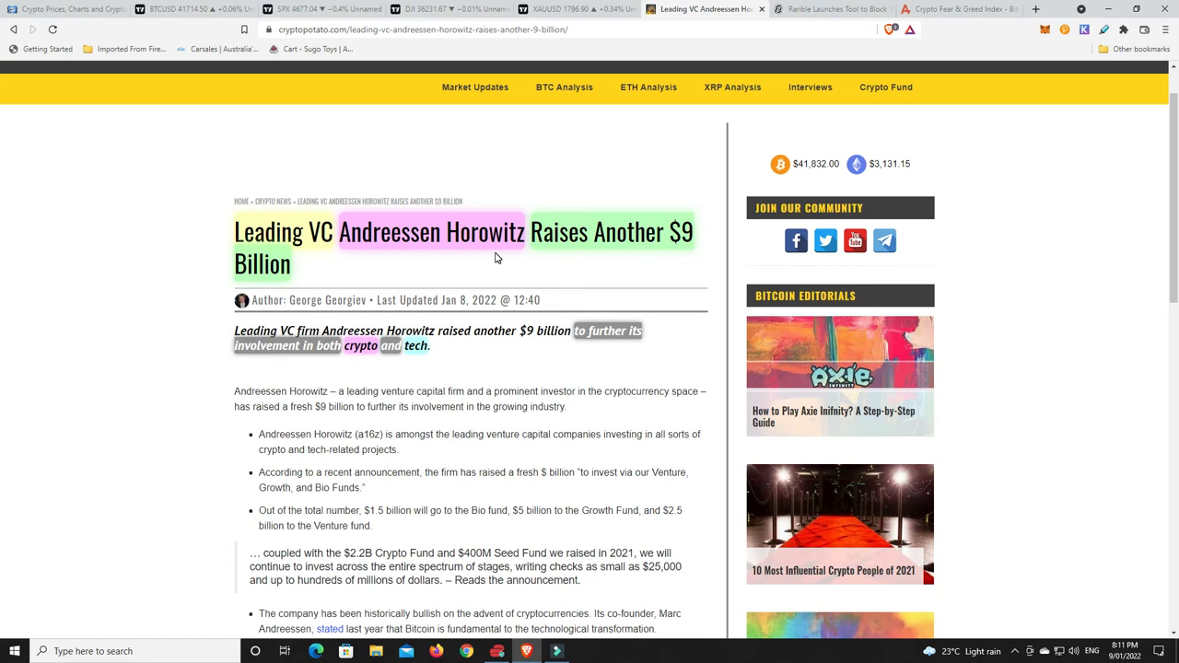
pyautogui.moveTo(532, 280)
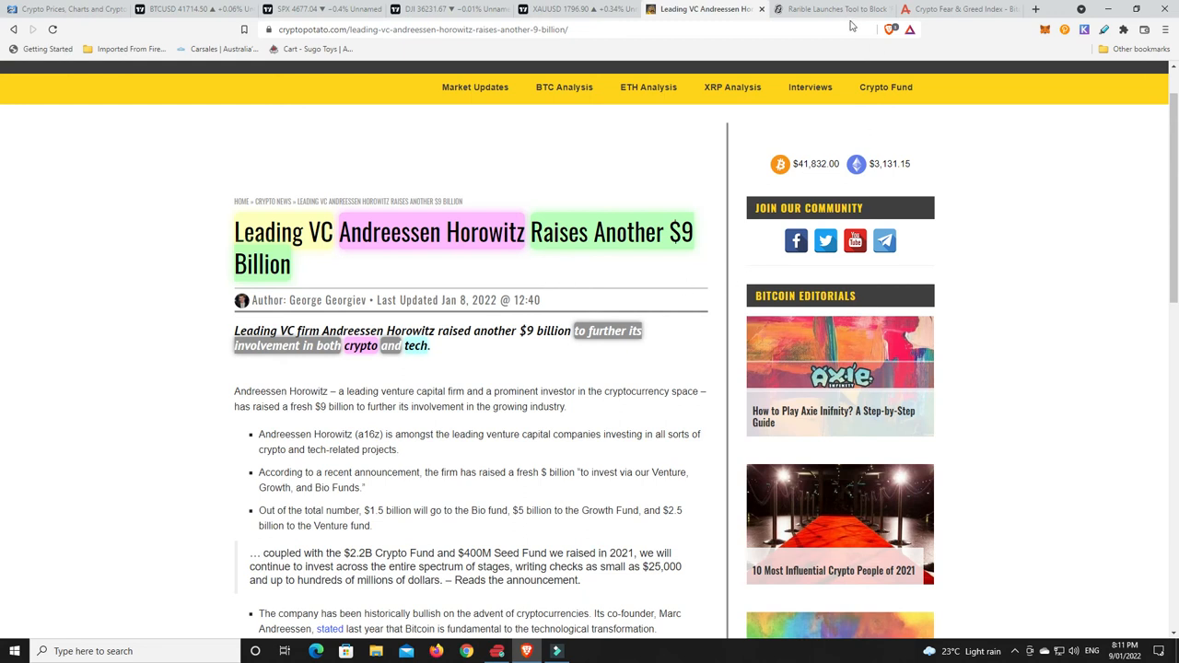
# - Switch to the Decrypt article on Rarible's tool blocking risky Ethereum NFT sale orders on OpenSea
pyautogui.click(826, 9)
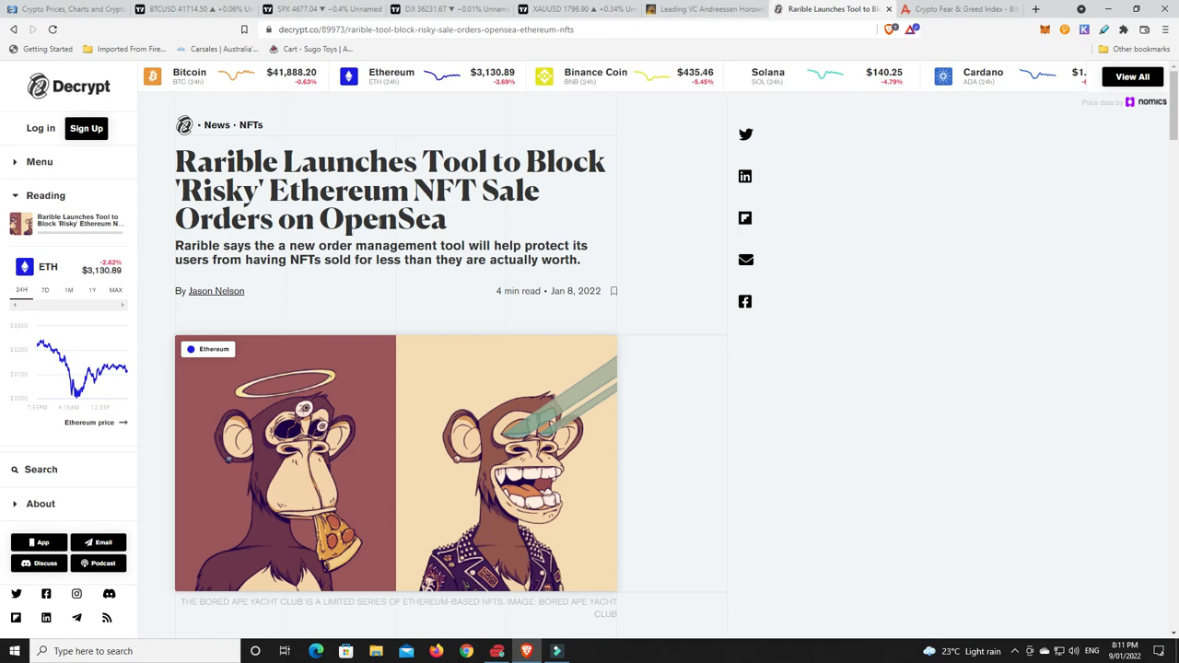
pyautogui.moveTo(685, 287)
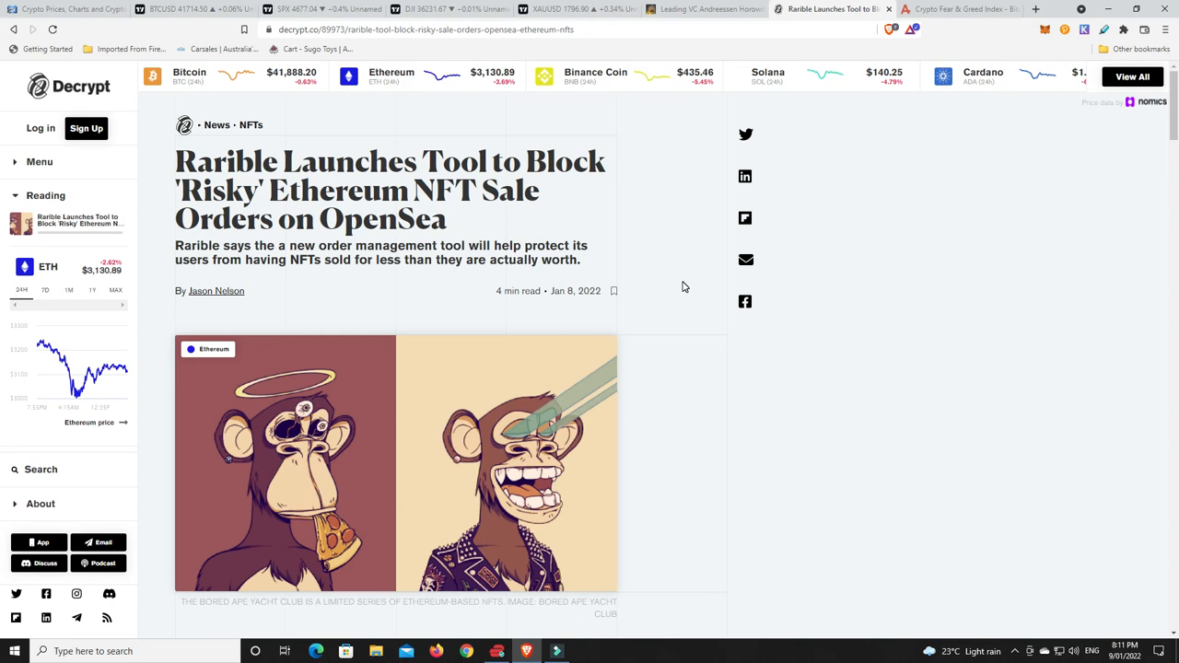